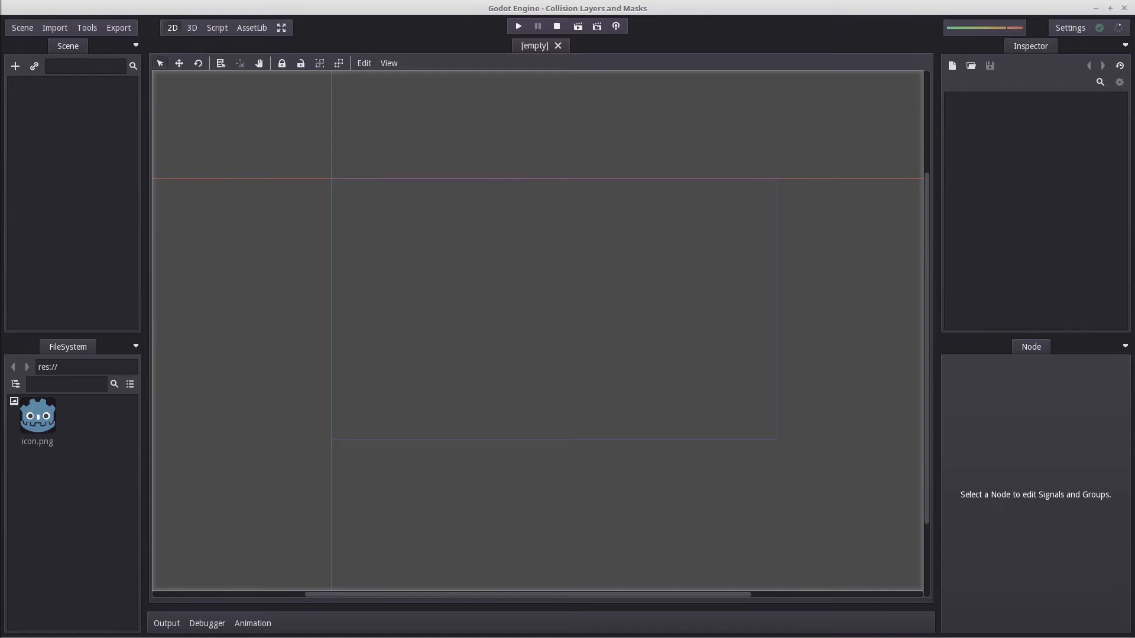
mouse_move(125, 173)
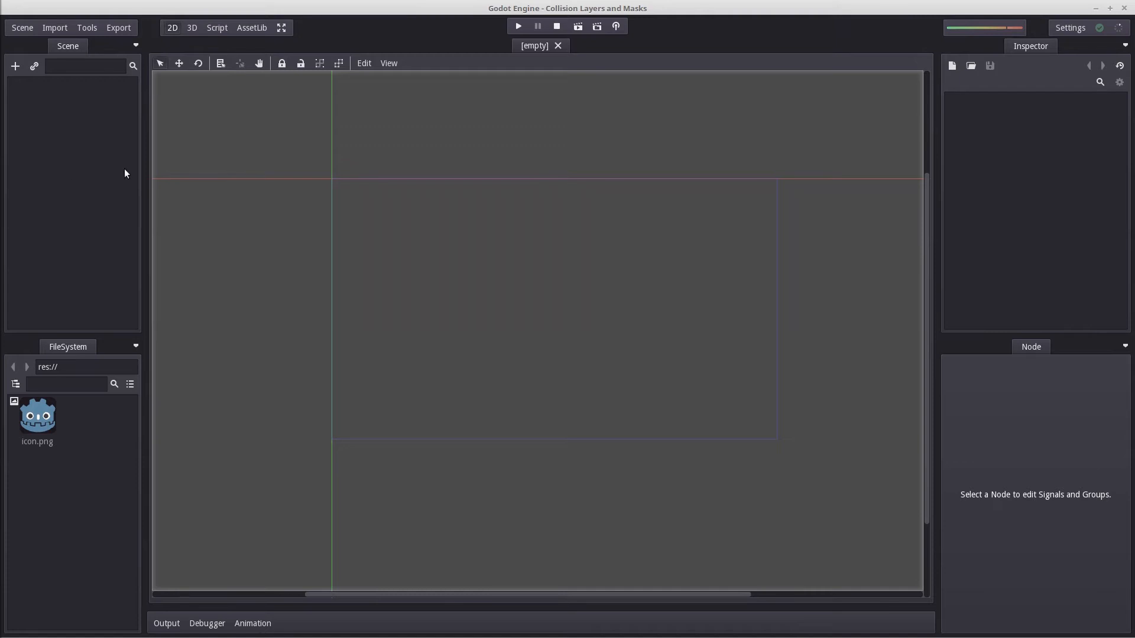
mouse_move(15, 67)
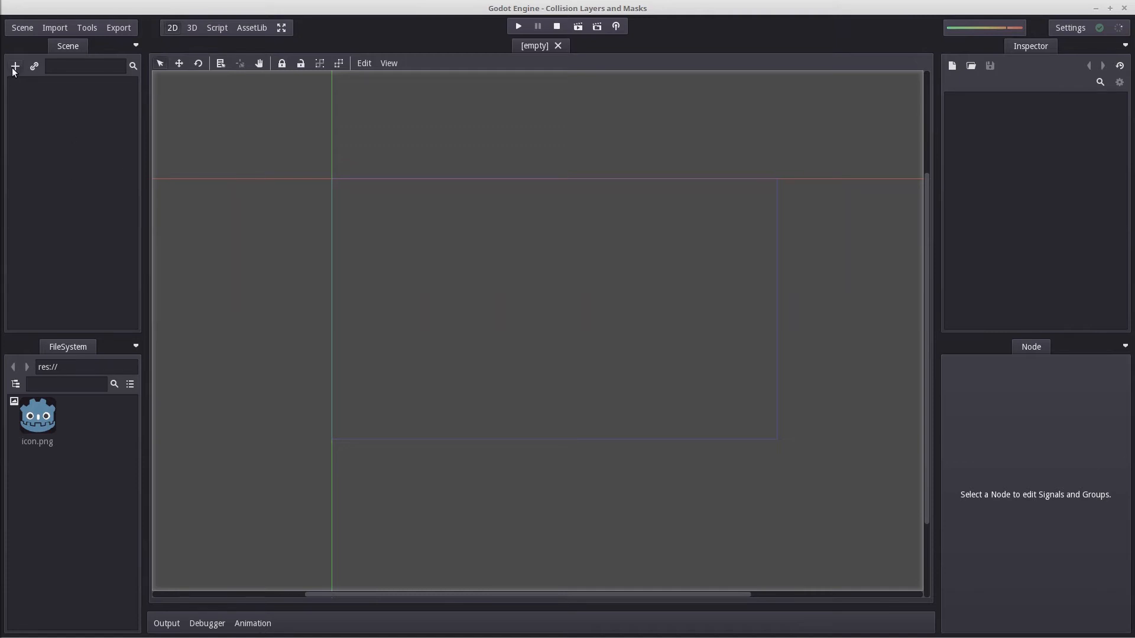
mouse_move(14, 67)
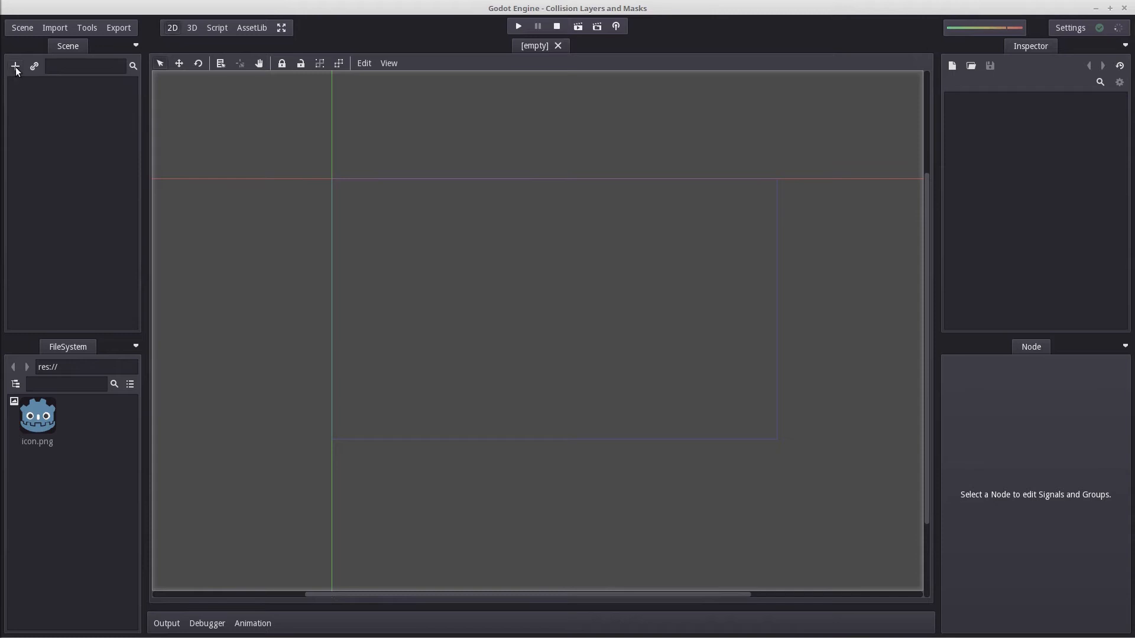
mouse_move(16, 67)
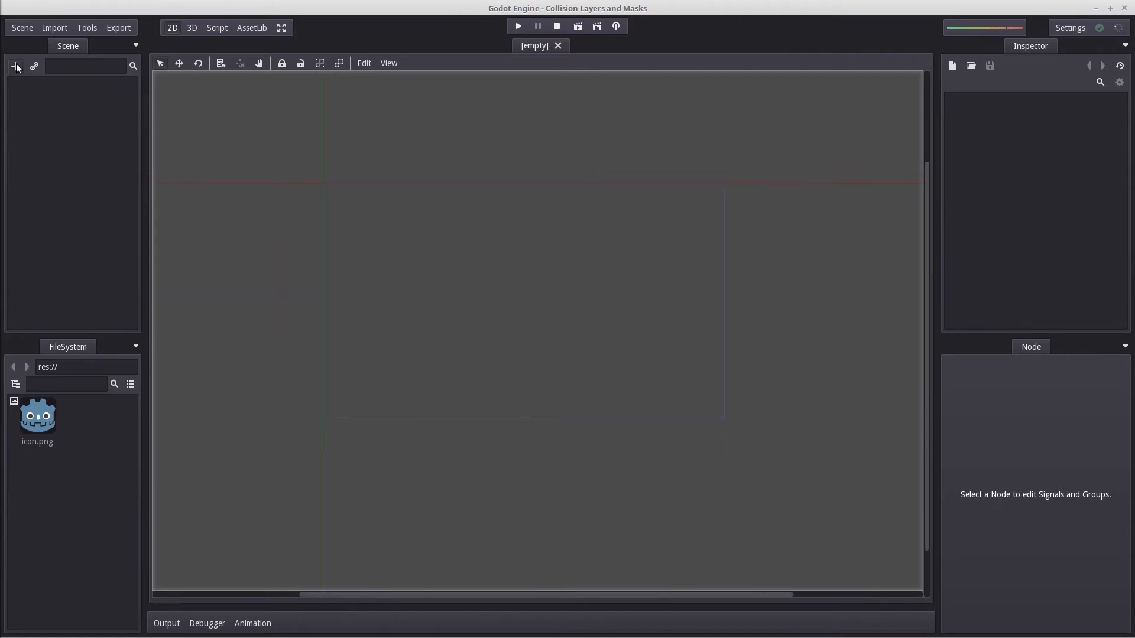
Step: Add a Control node as the scene's root node
click(14, 66)
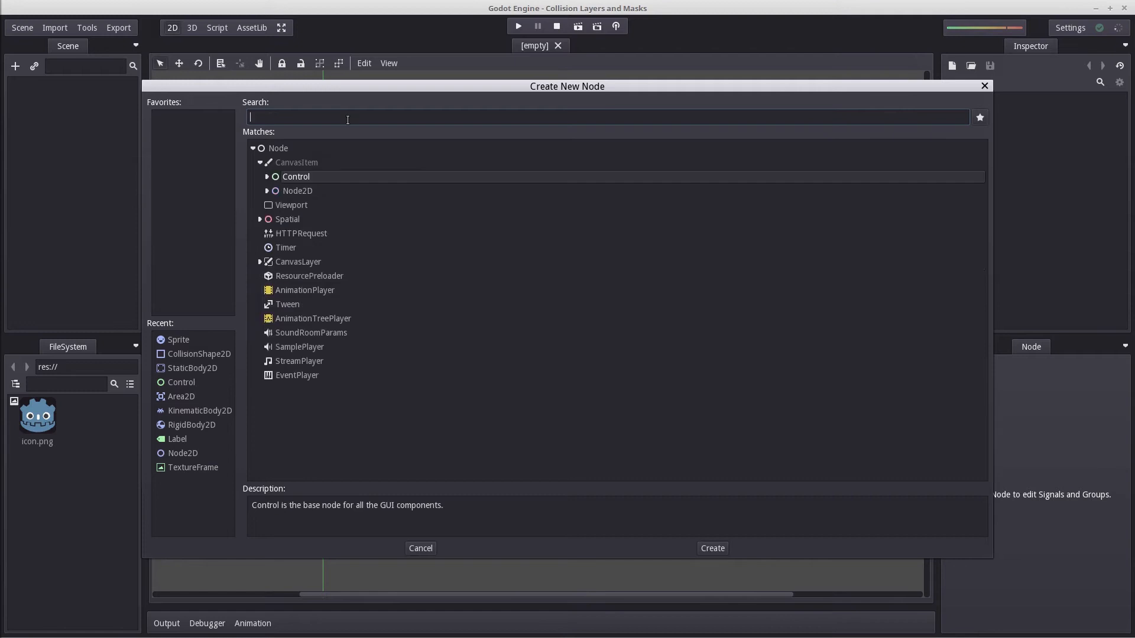
text(StaticBody2D)
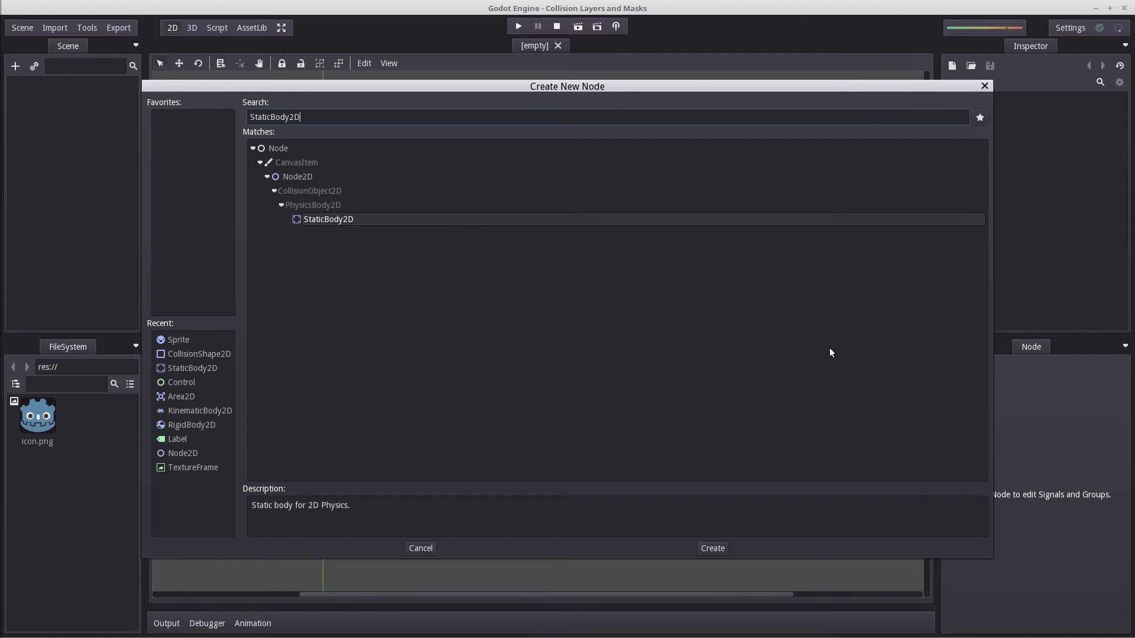
mouse_move(332, 227)
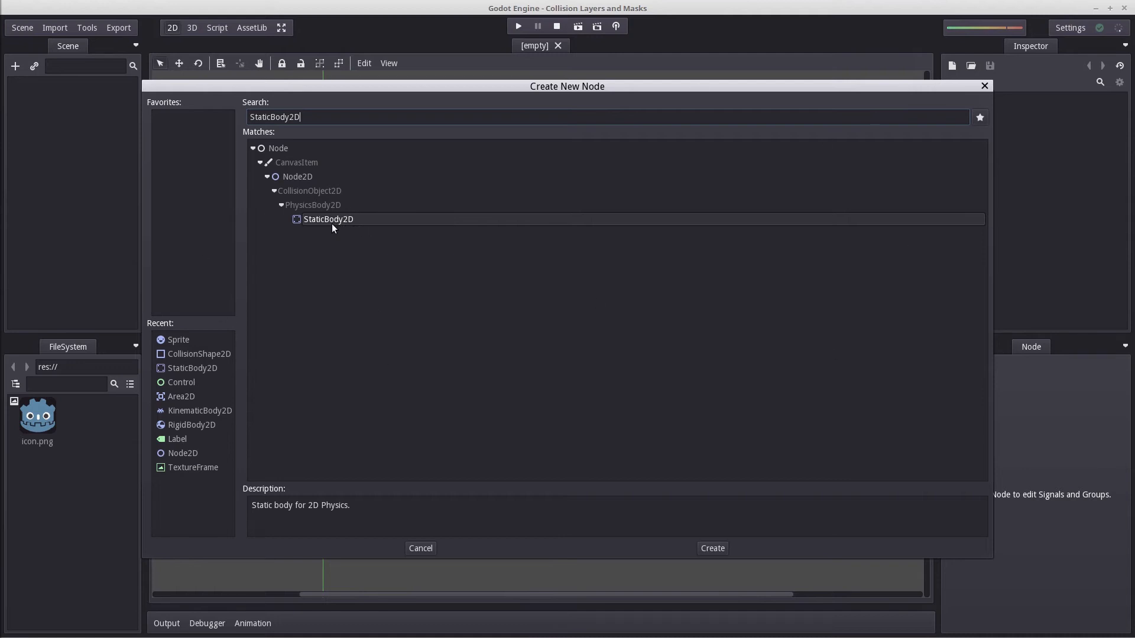
mouse_move(330, 220)
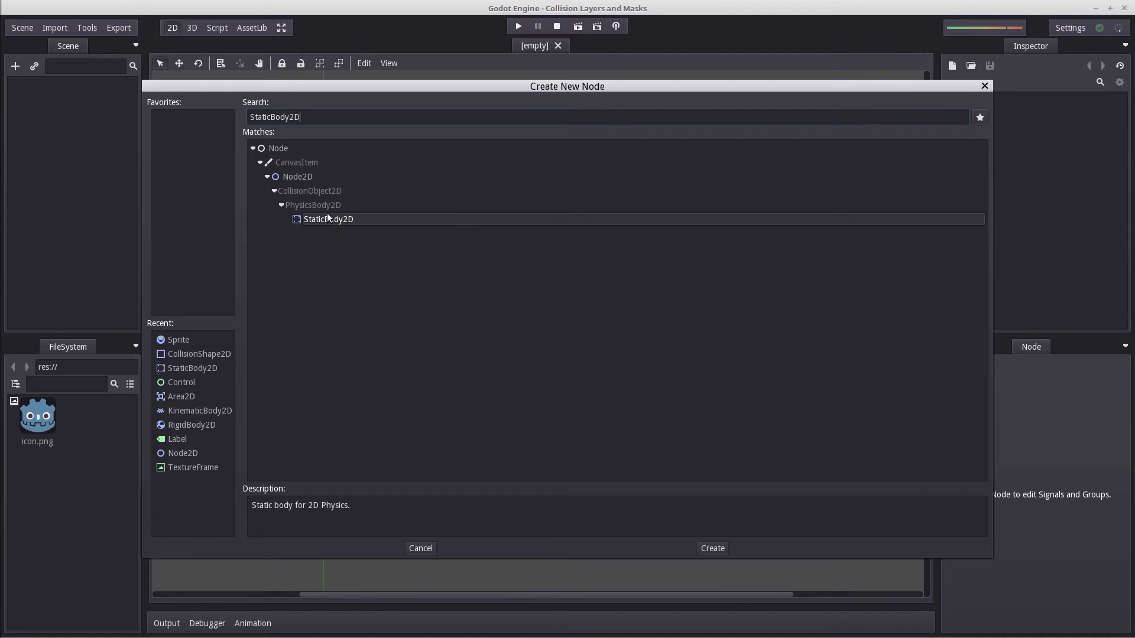
key(BackSpace)
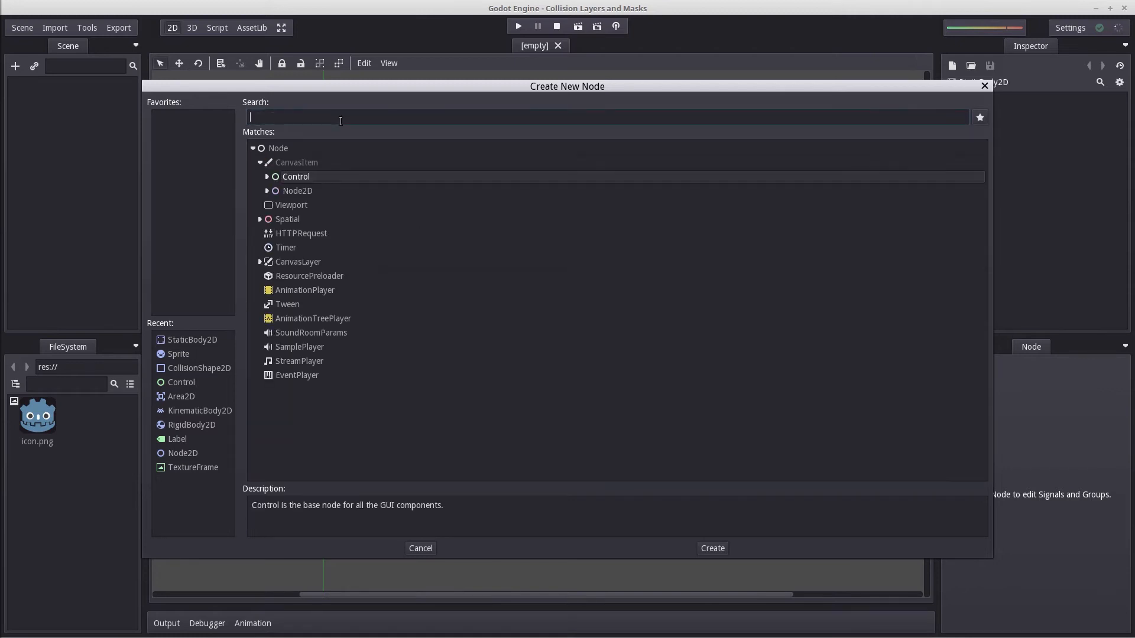
click(711, 548)
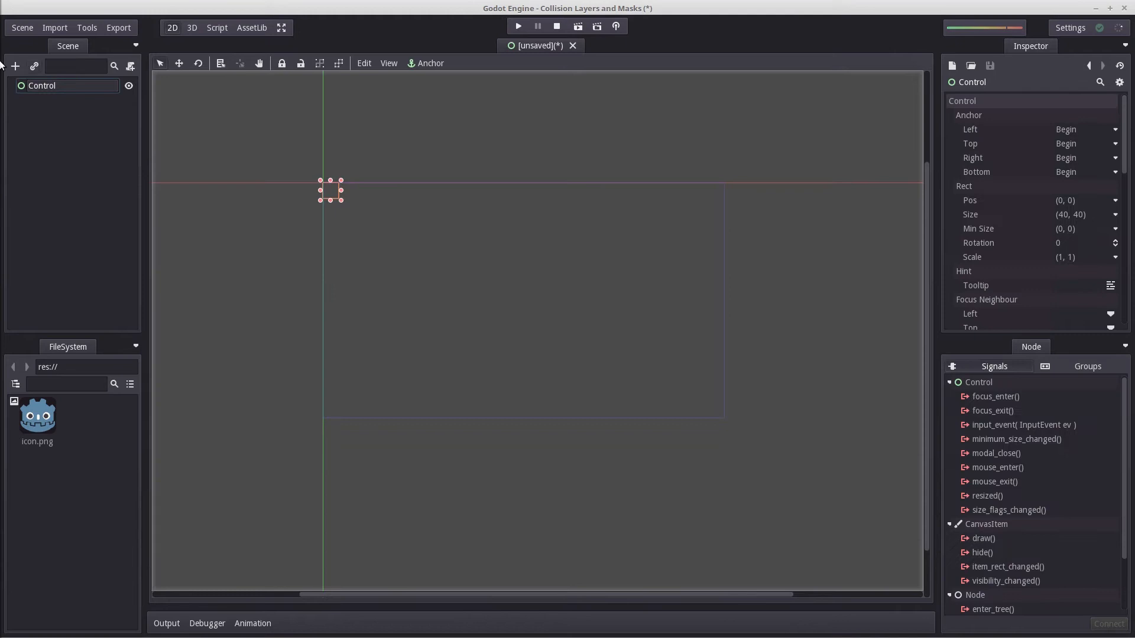
Step: Rename the root node to 'main' and save the scene as main.tscn
double_click(41, 85)
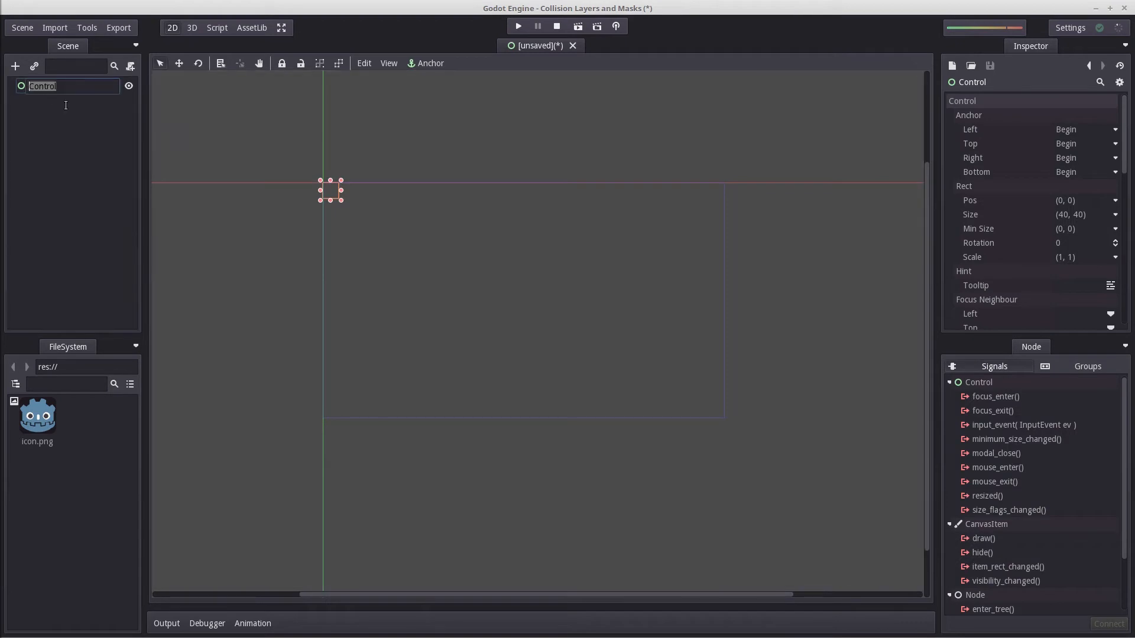
text(m)
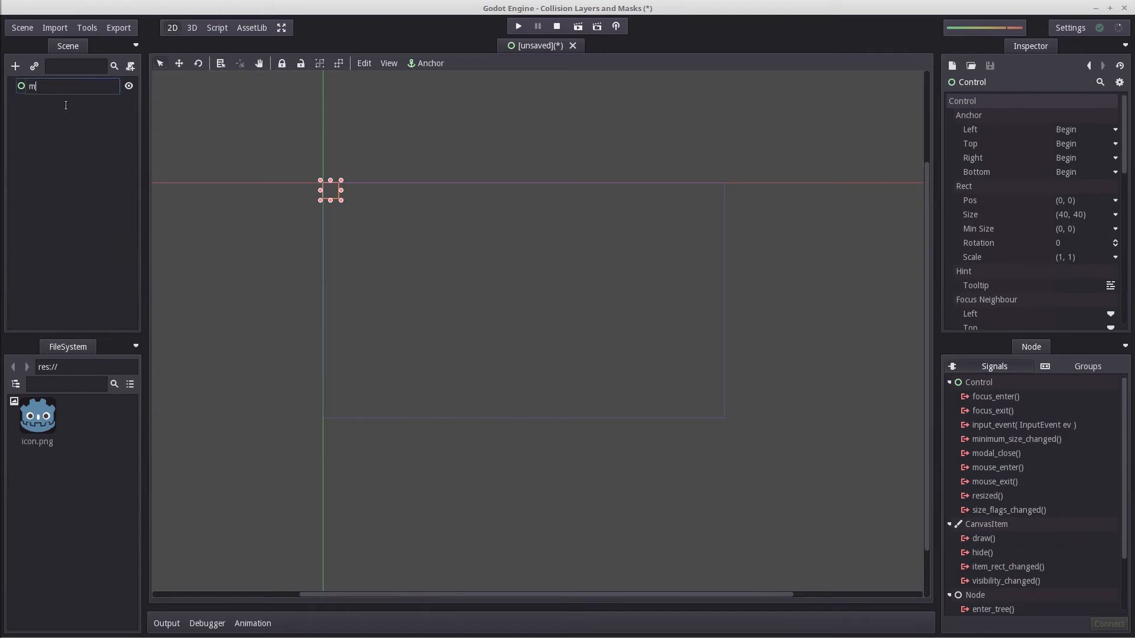
text(ain)
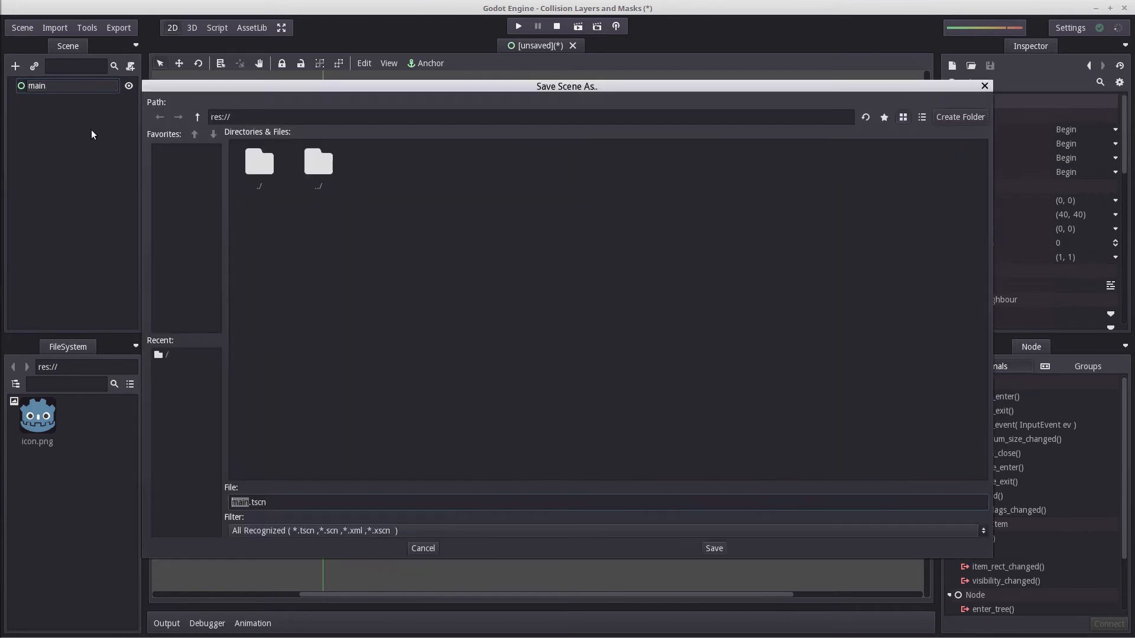
click(713, 548)
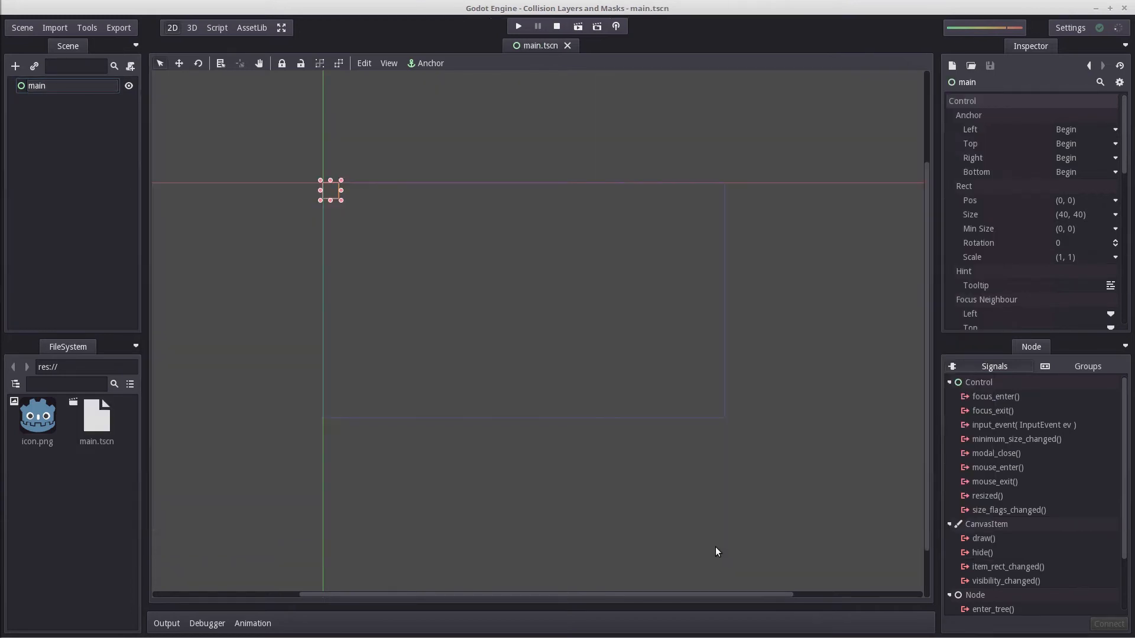
click(15, 65)
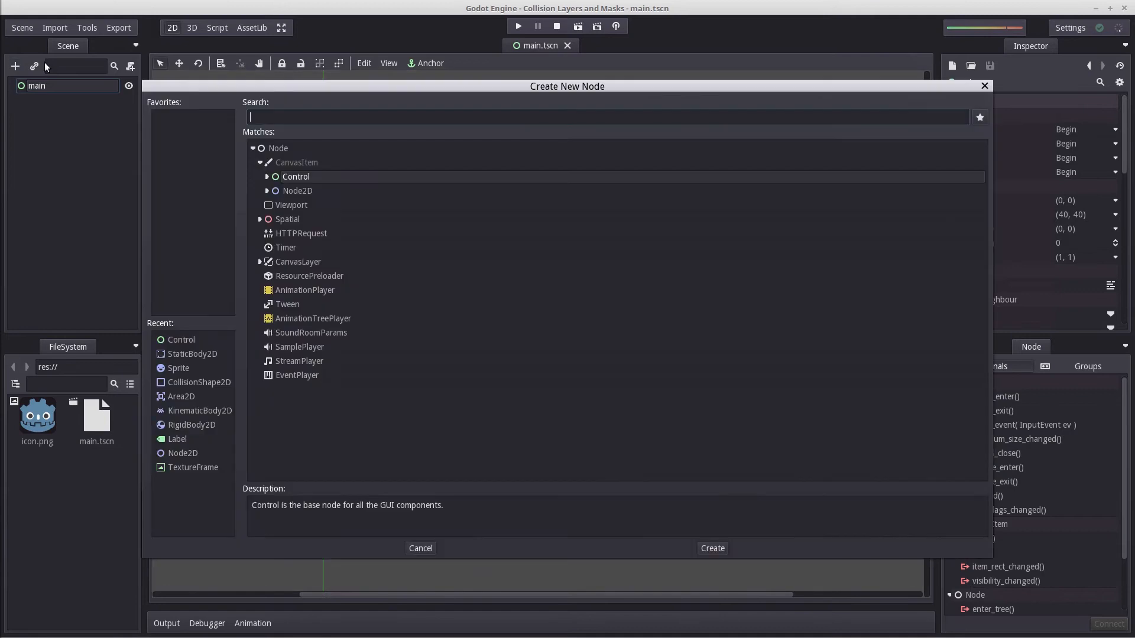
Step: Add a StaticBody2D node under 'main' and scroll through its Inspector properties
text(StaticBody2d)
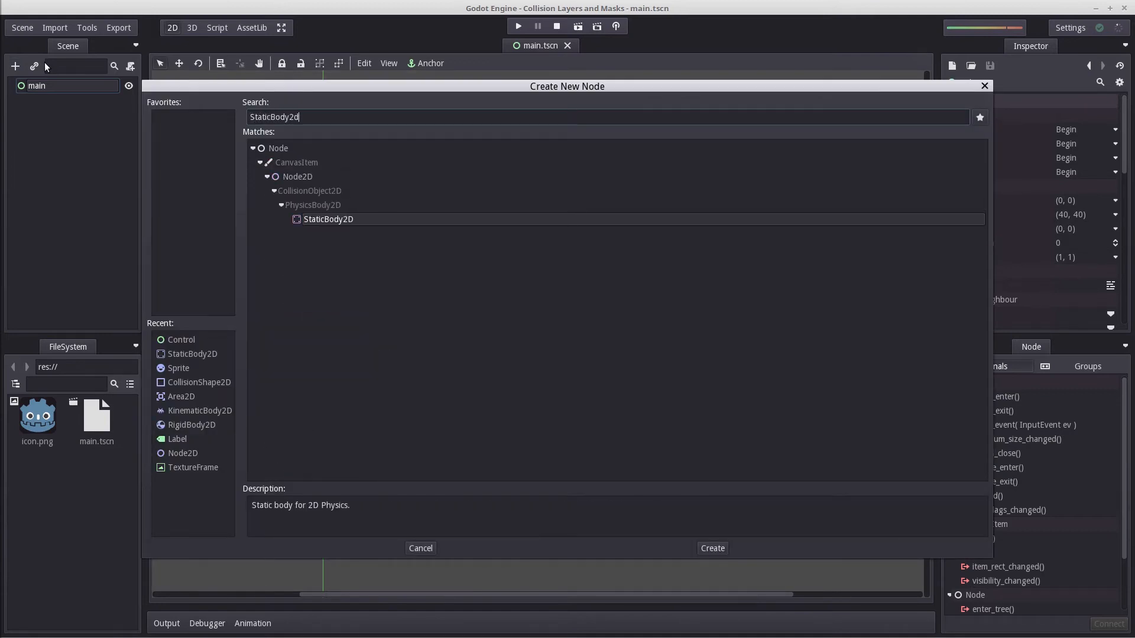
click(711, 547)
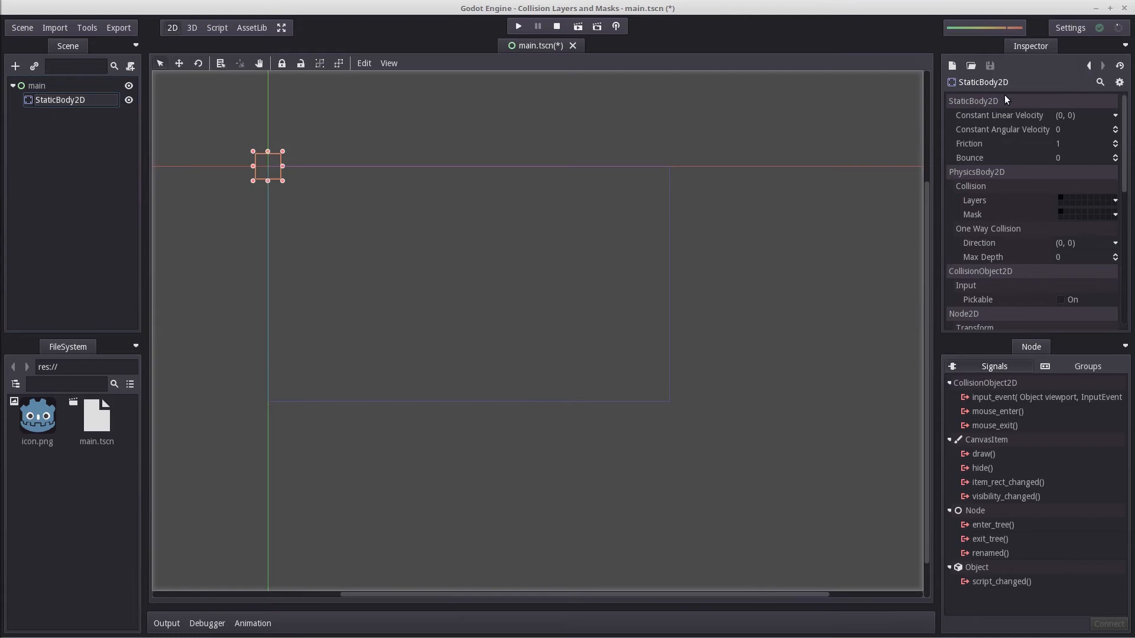
scroll(down, 3)
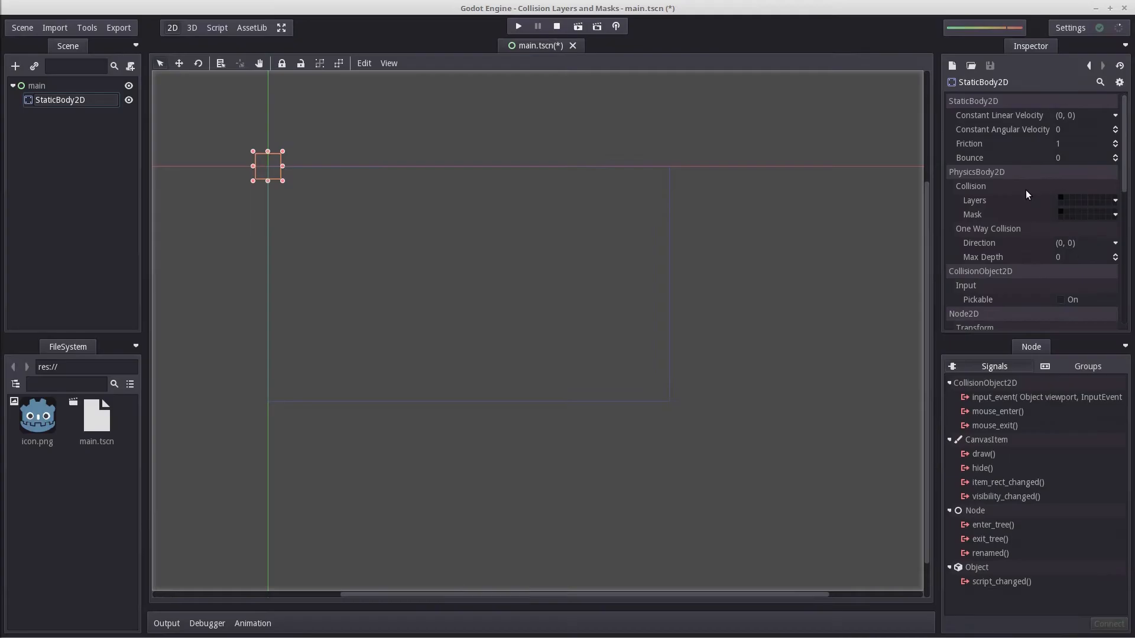
mouse_move(1042, 200)
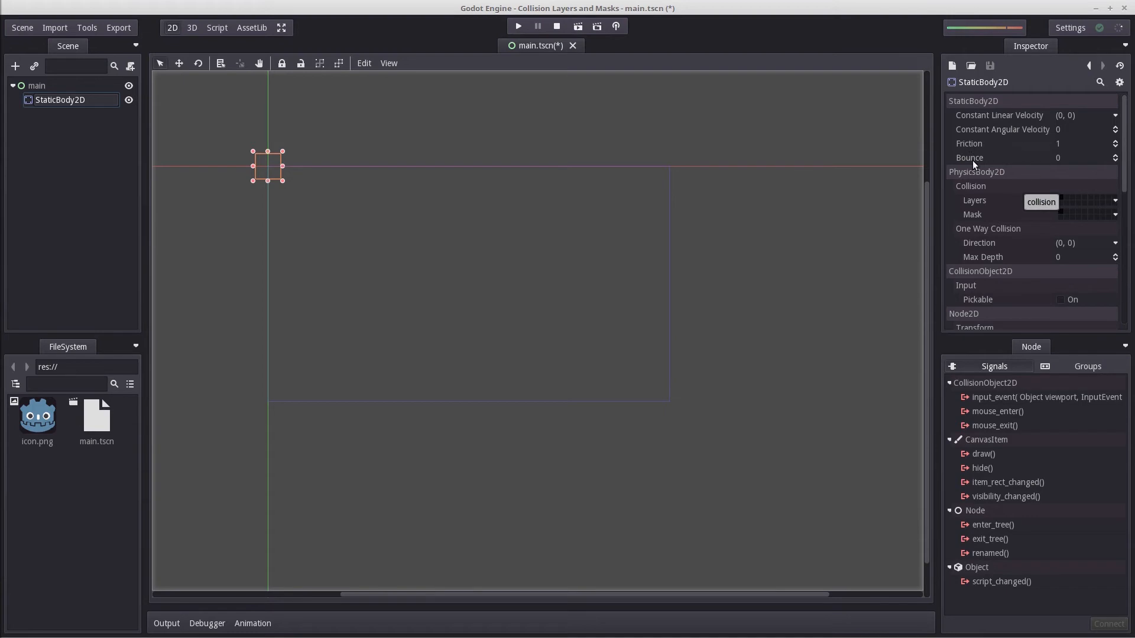
mouse_move(973, 158)
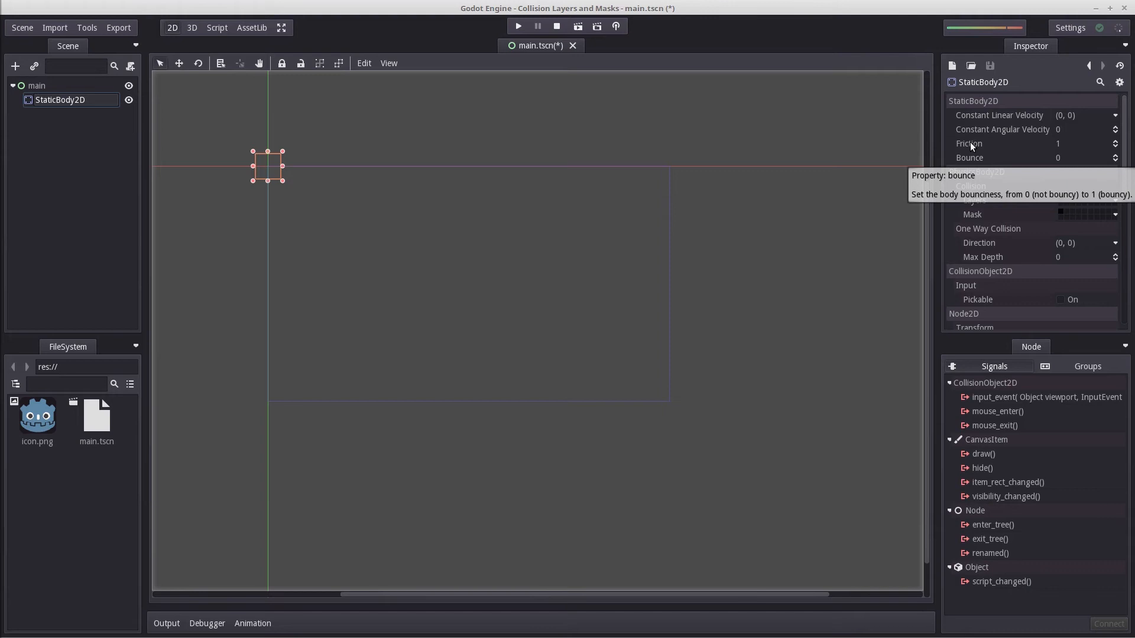
mouse_move(1070, 161)
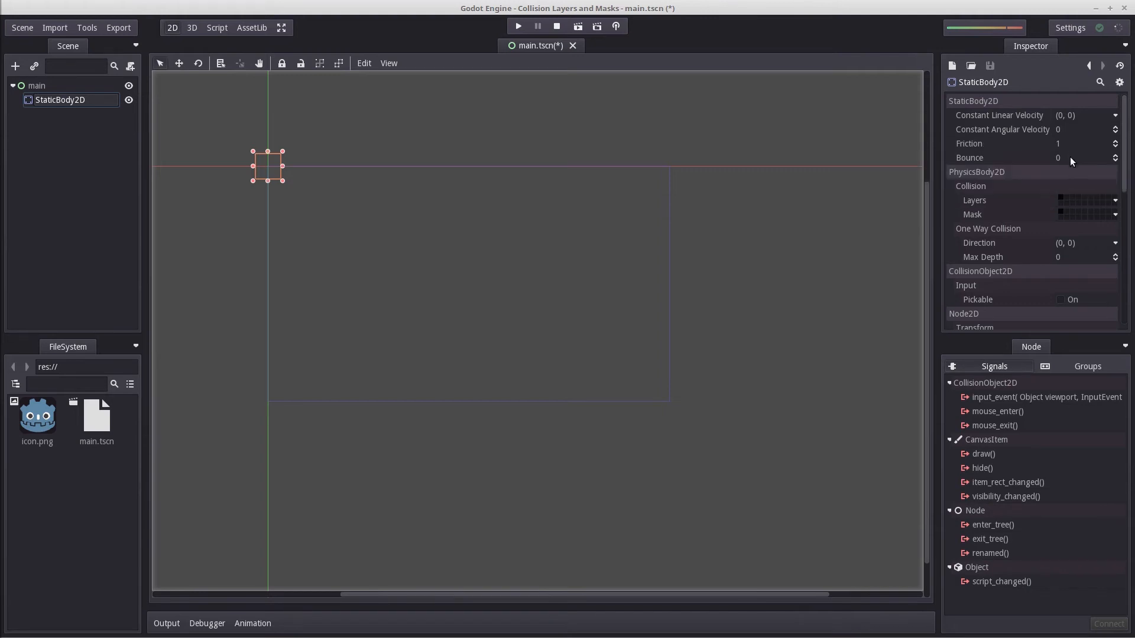
click(1082, 157)
text(1)
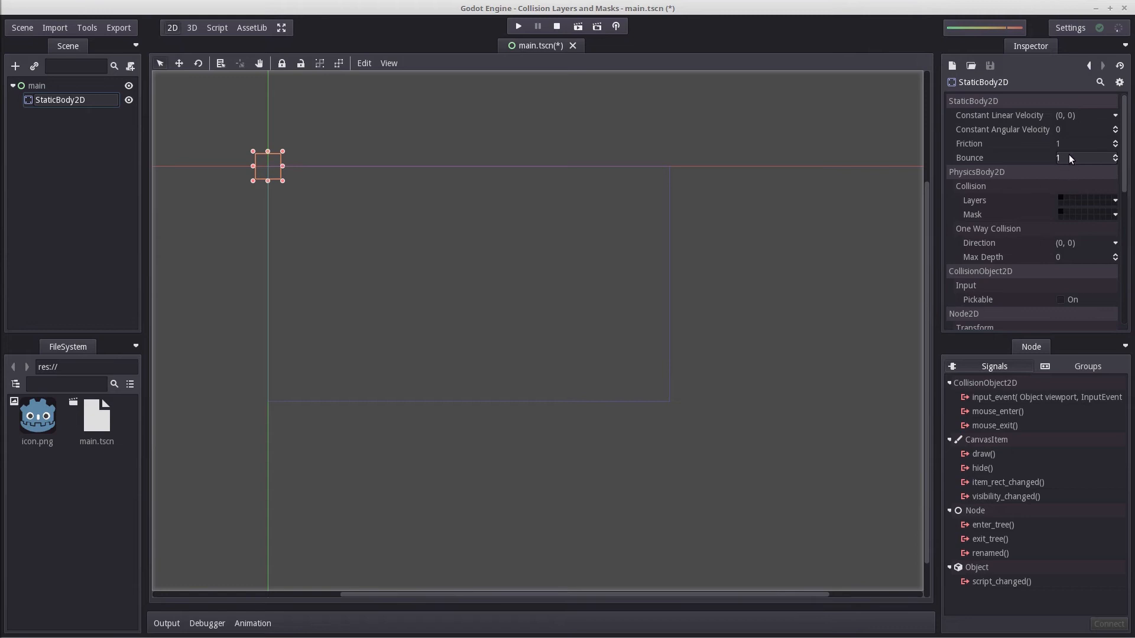
mouse_move(564, 313)
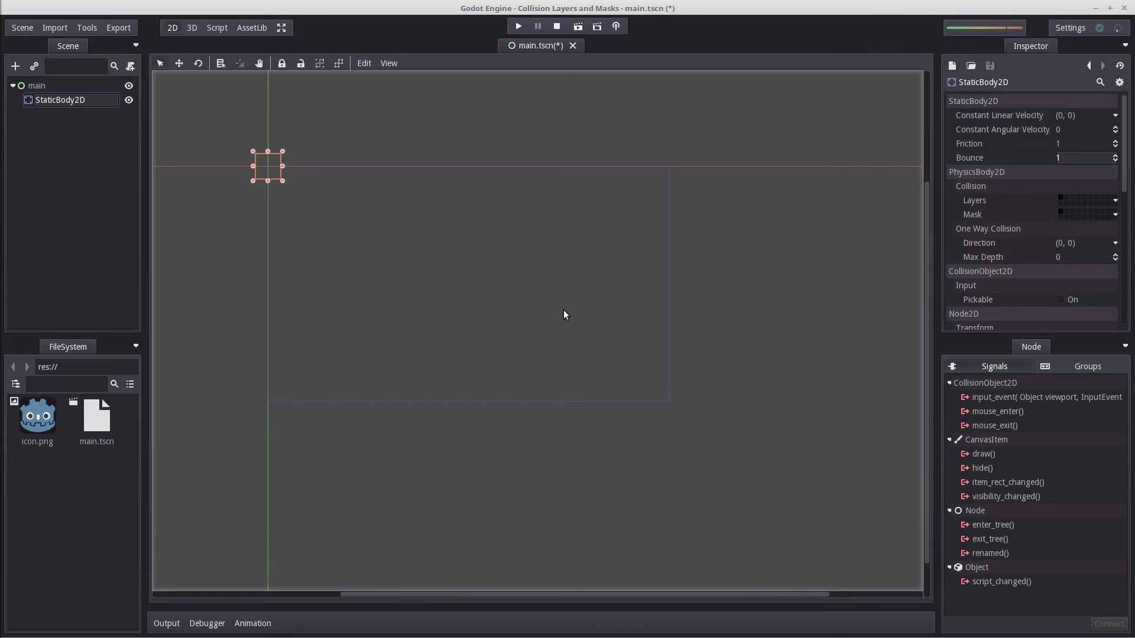
click(1082, 158)
text(0)
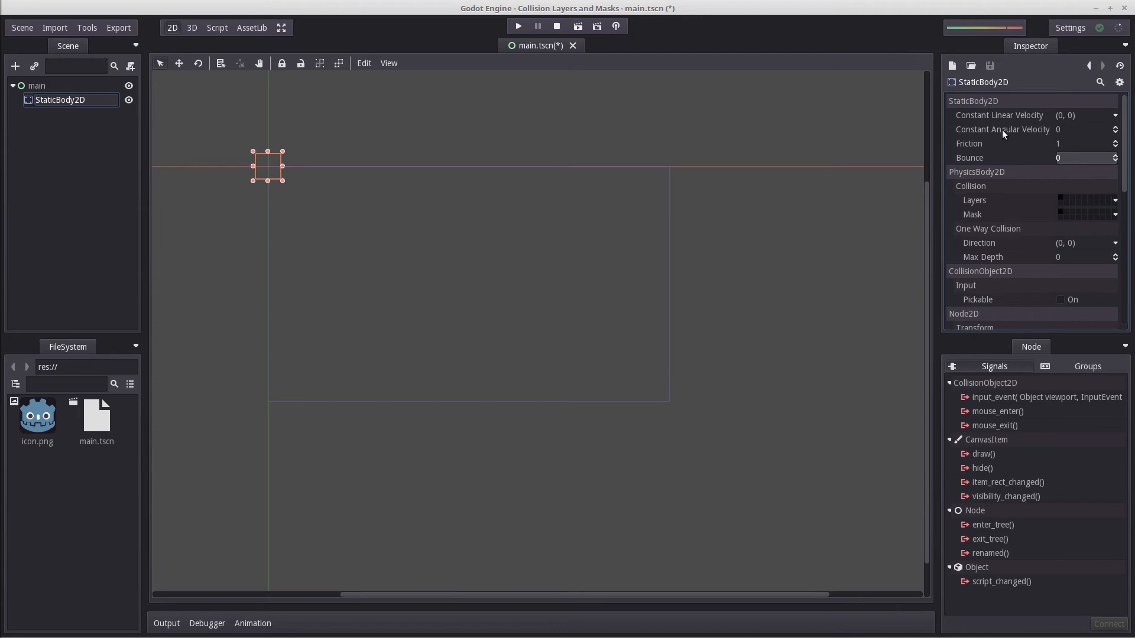
mouse_move(984, 143)
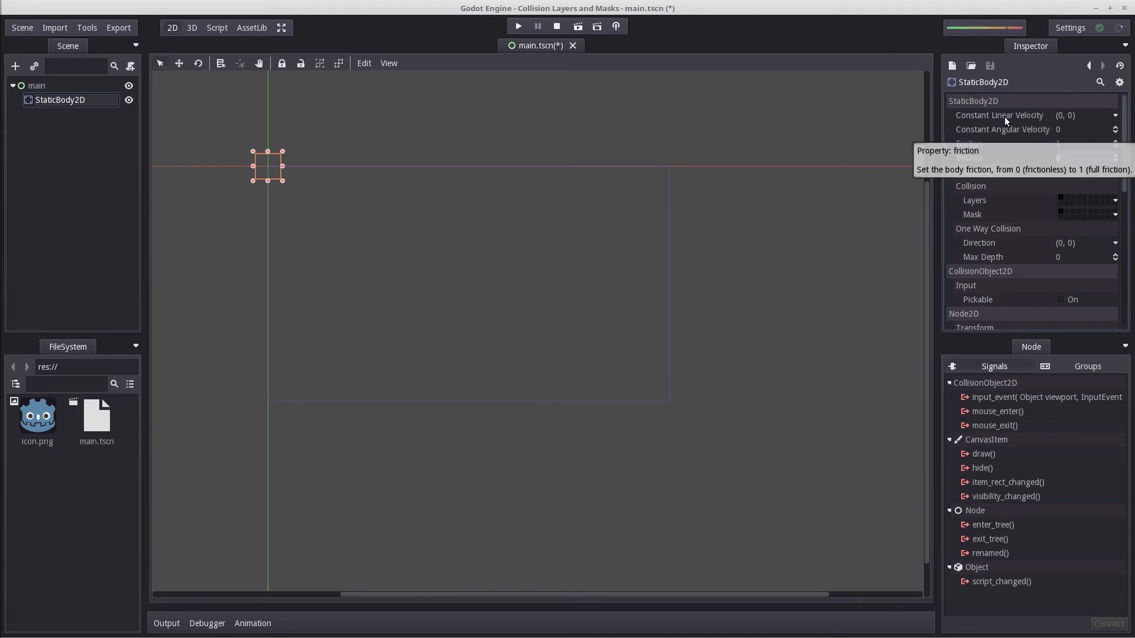
mouse_move(326, 194)
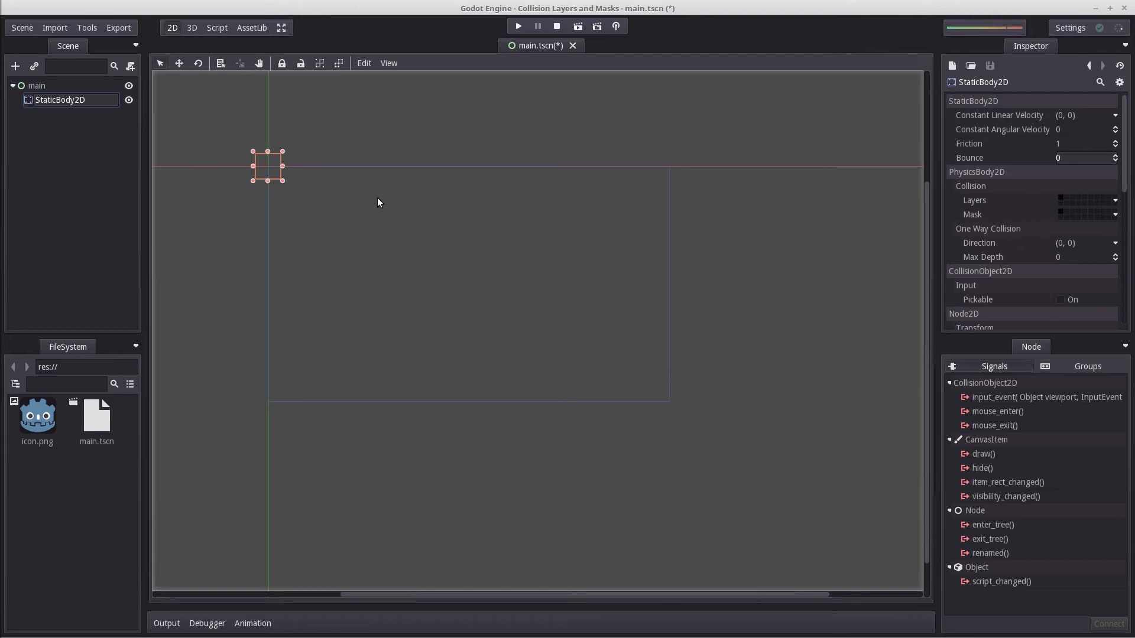
click(1083, 129)
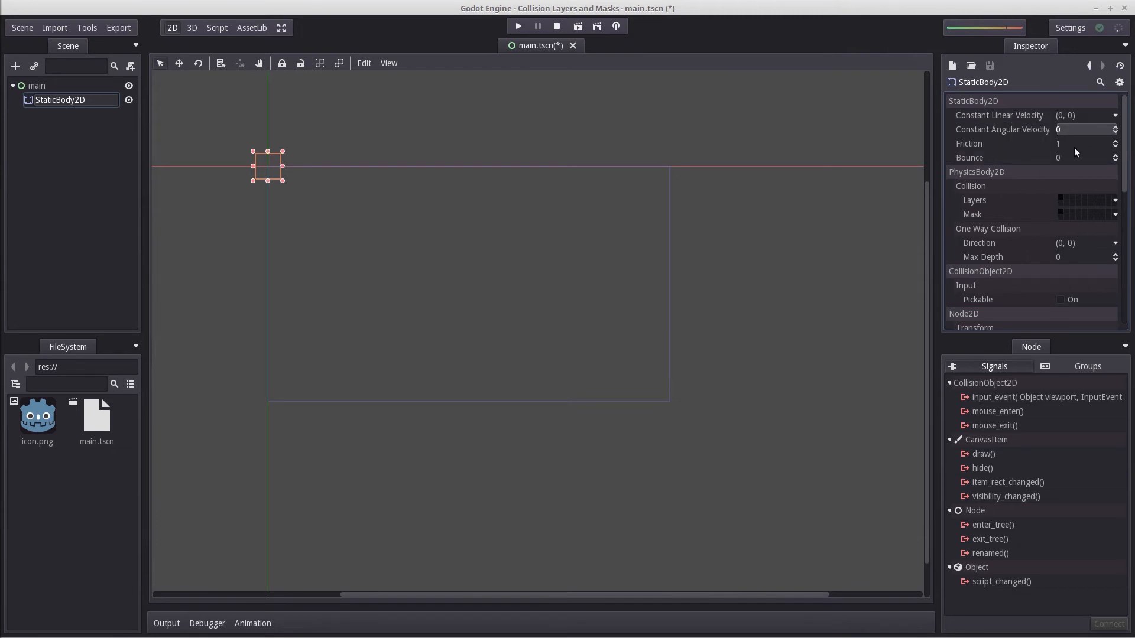
click(1085, 157)
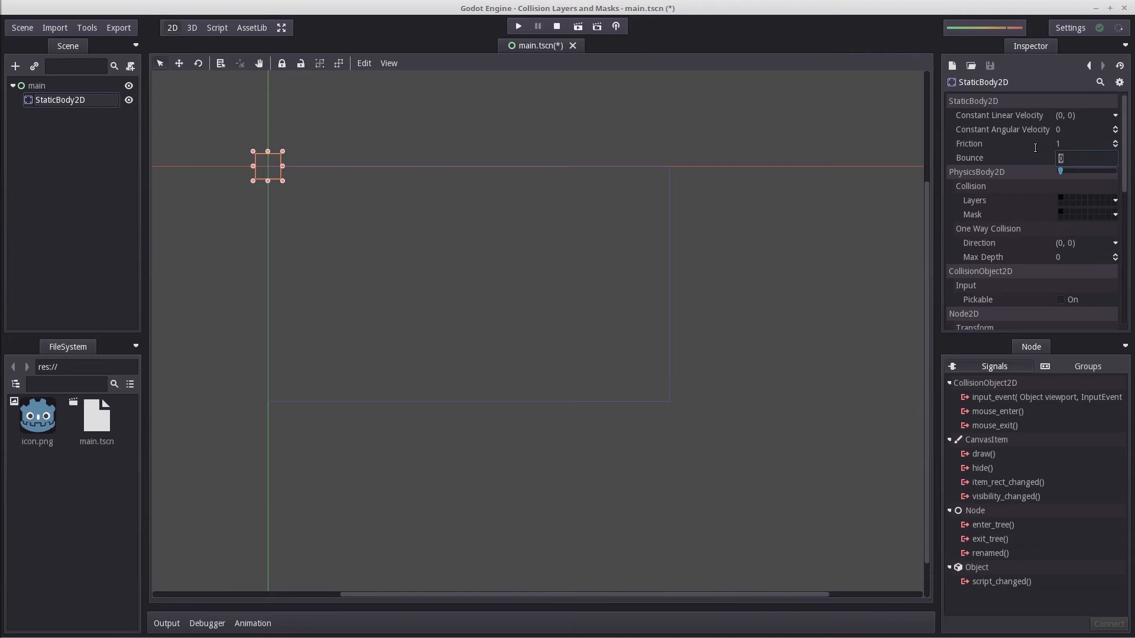
click(1083, 143)
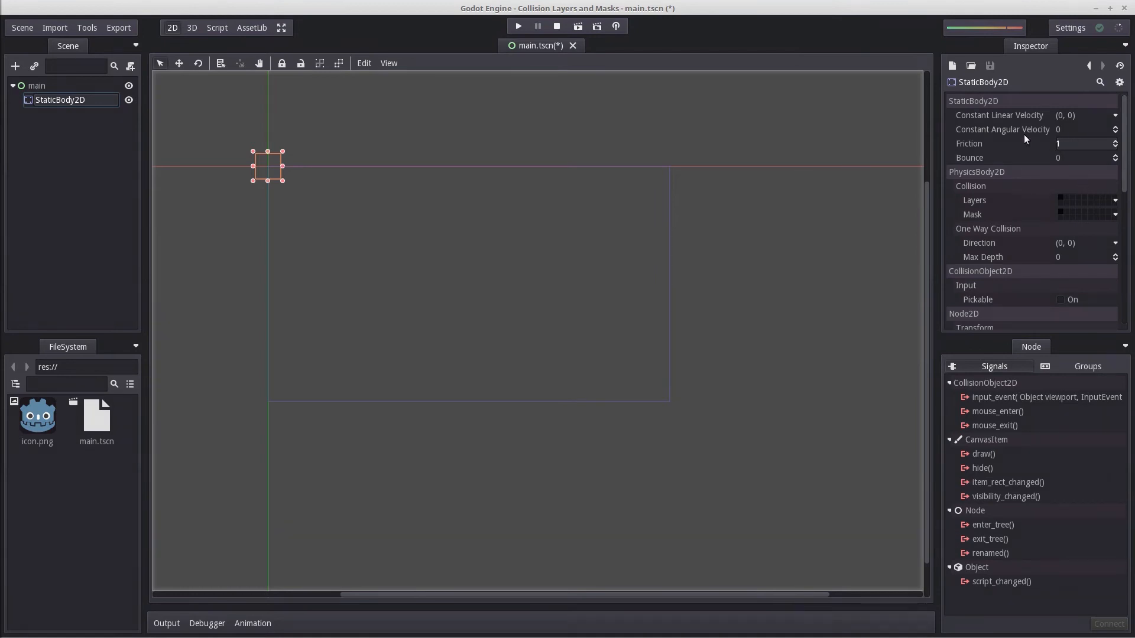
mouse_move(1067, 148)
text(0)
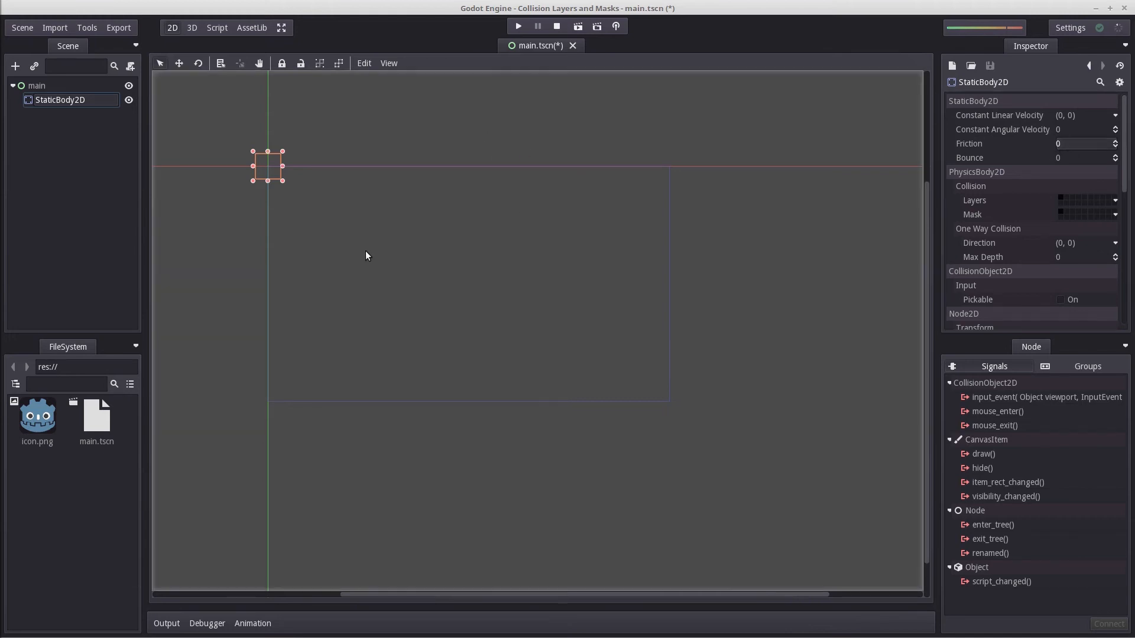
mouse_move(254, 194)
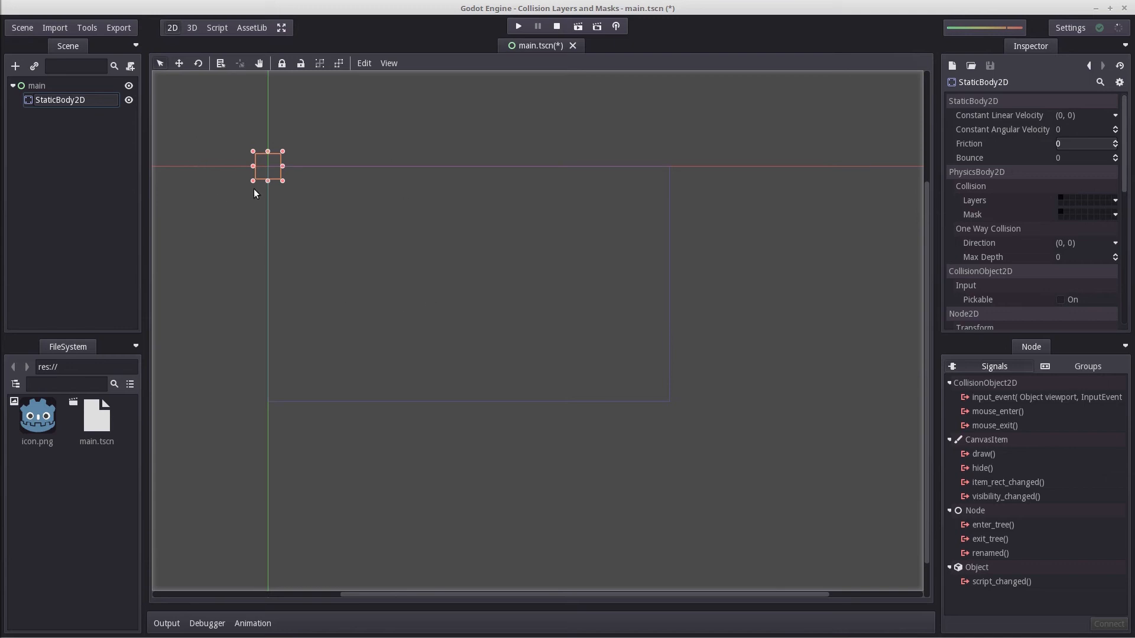
mouse_move(676, 209)
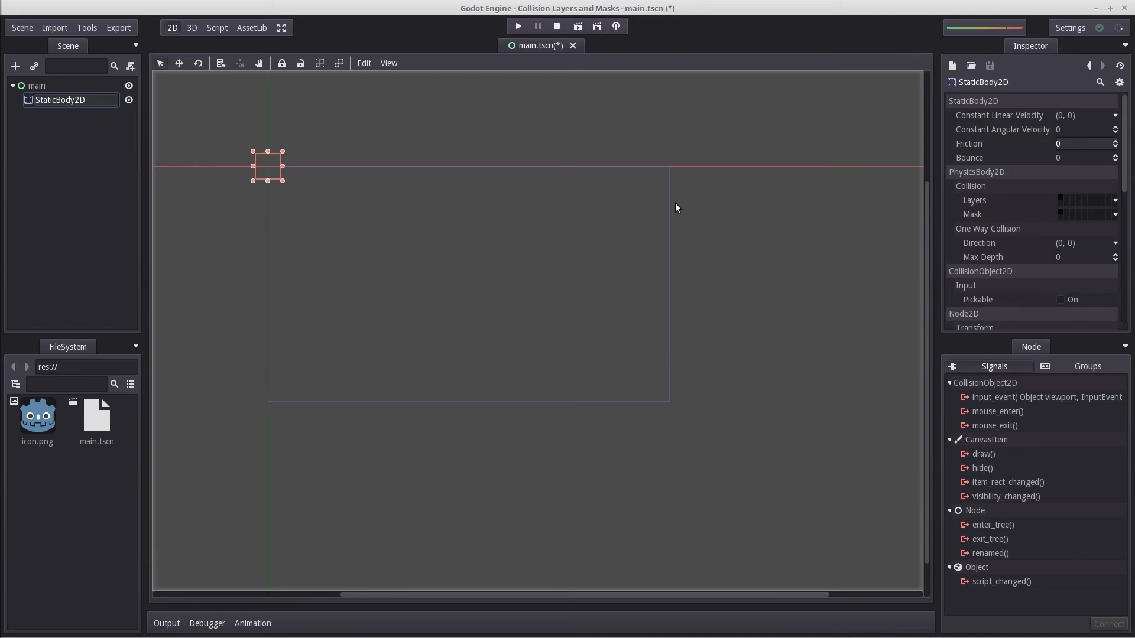
click(1086, 143)
text(1)
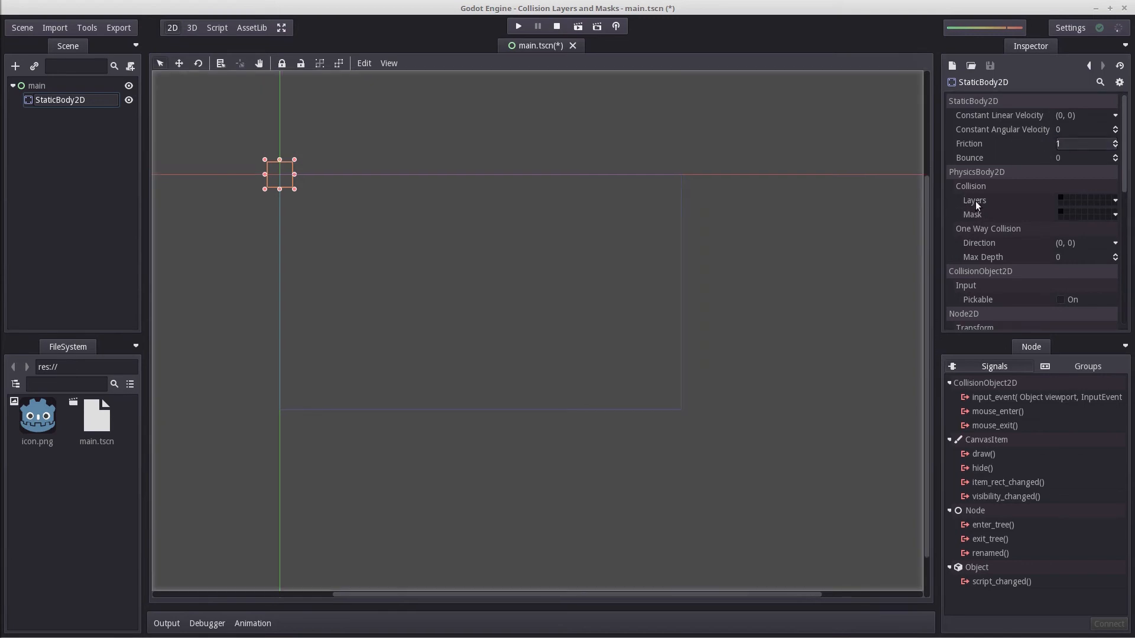
Step: Add a Sprite child to StaticBody2D and choose icon.png as its texture
click(36, 85)
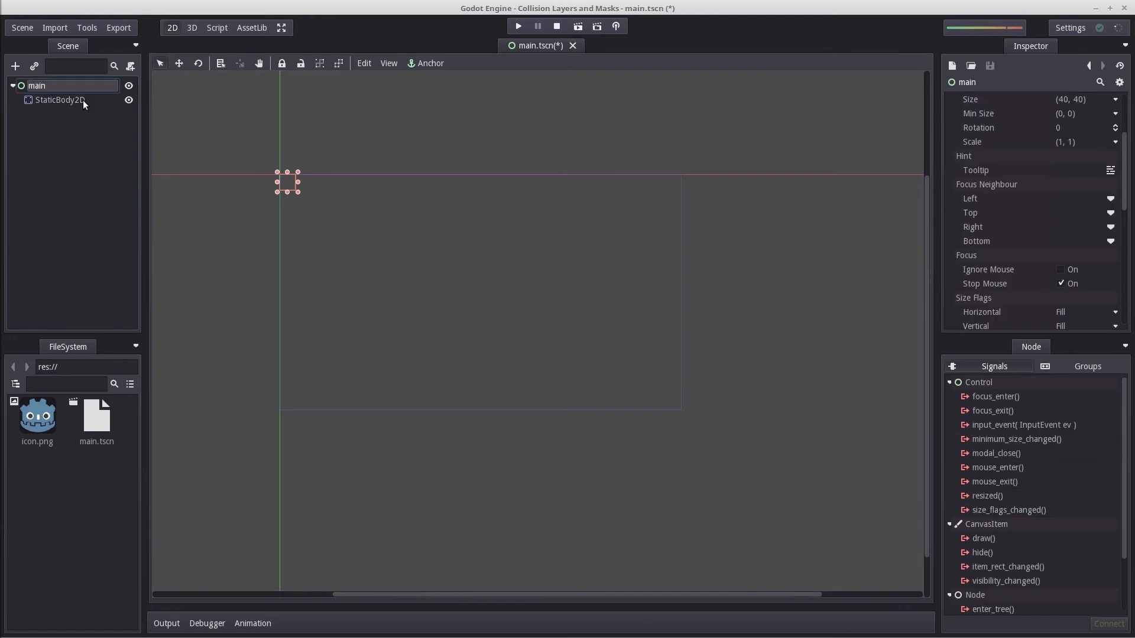
click(60, 100)
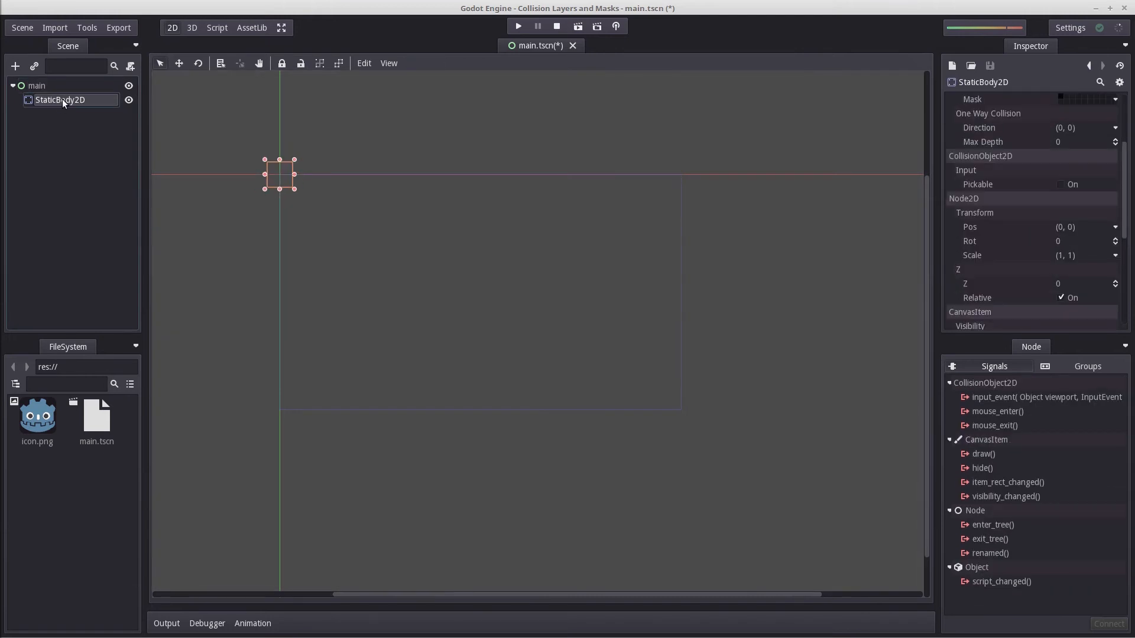
right_click(60, 100)
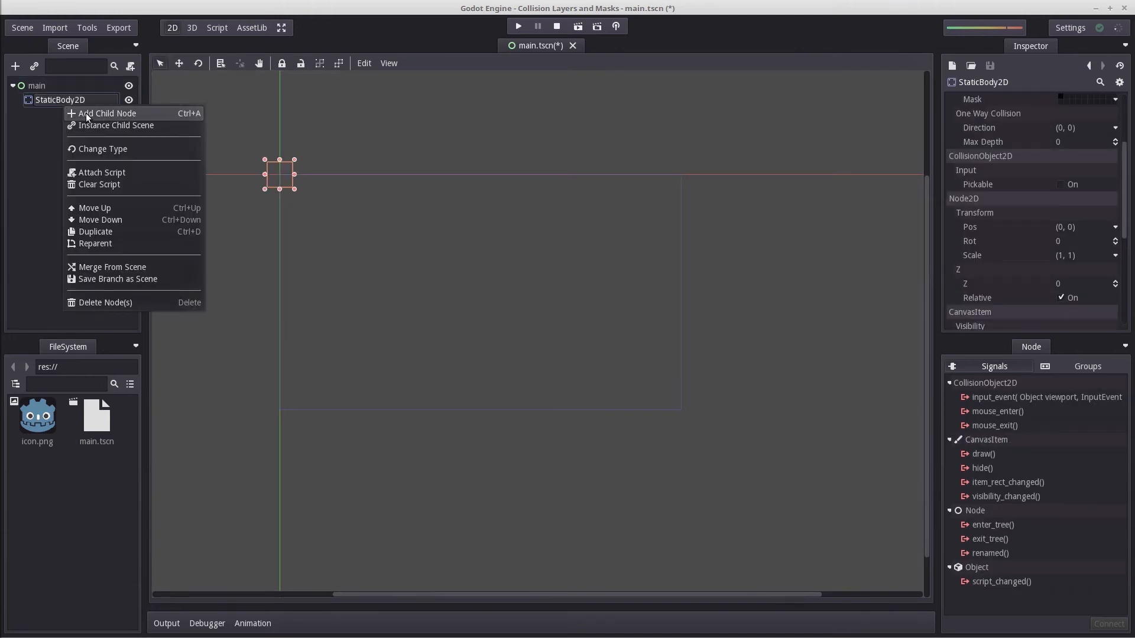
mouse_move(112, 116)
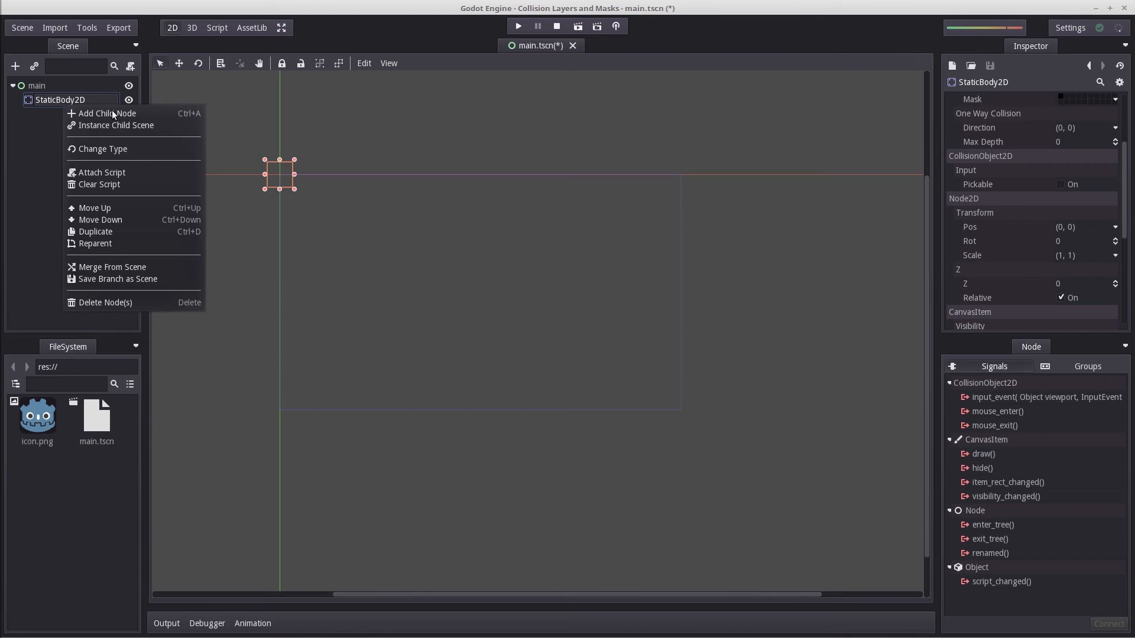
click(107, 113)
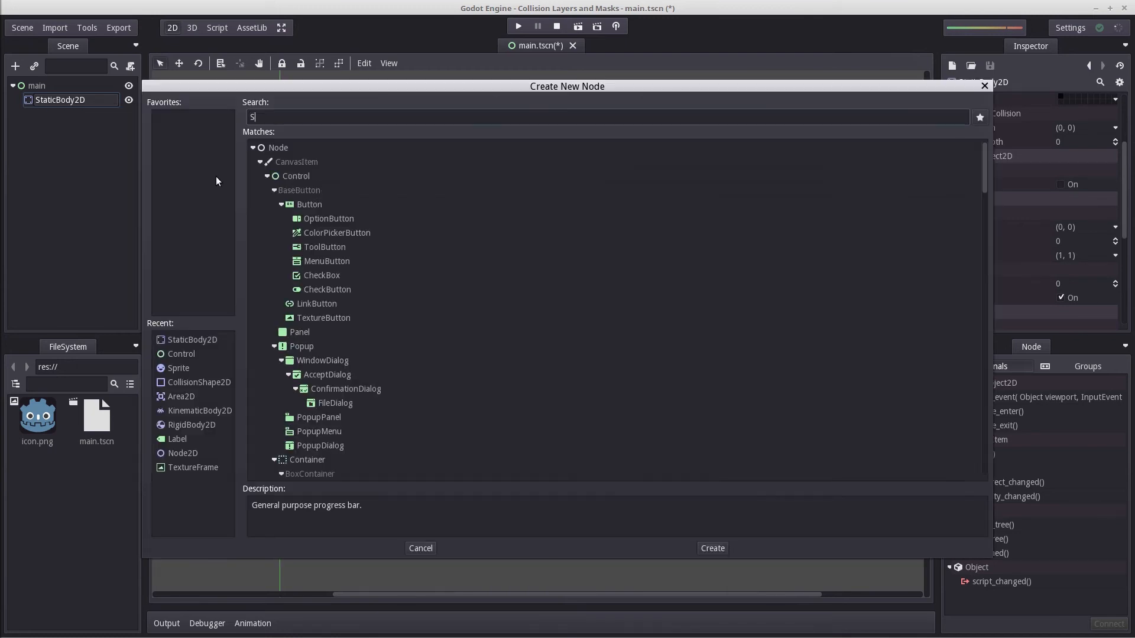
text(prite)
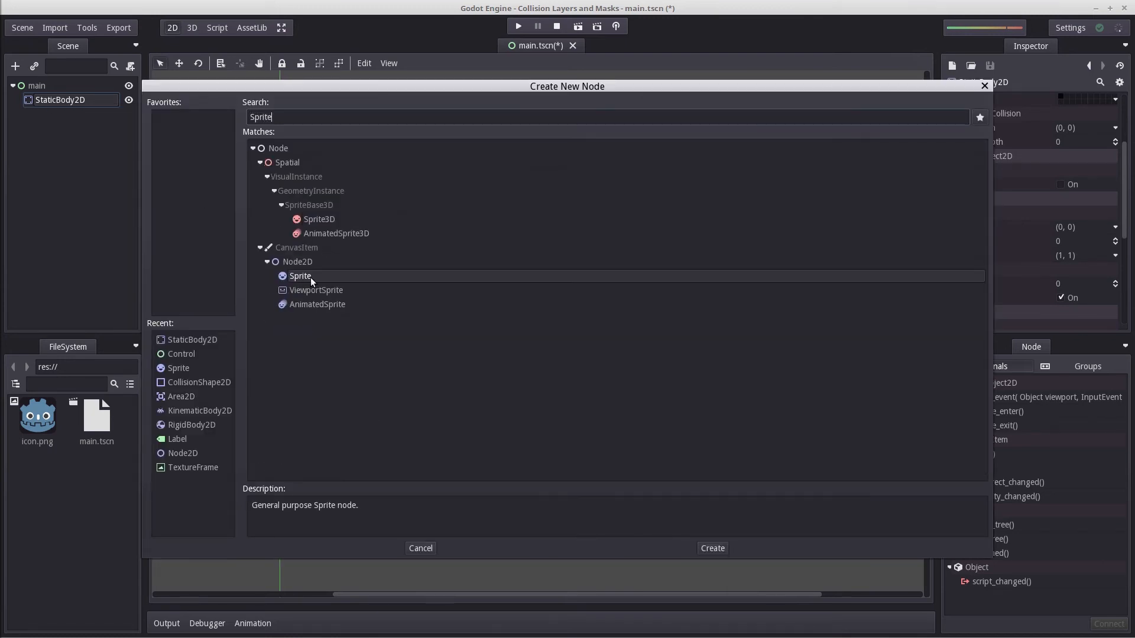
click(711, 548)
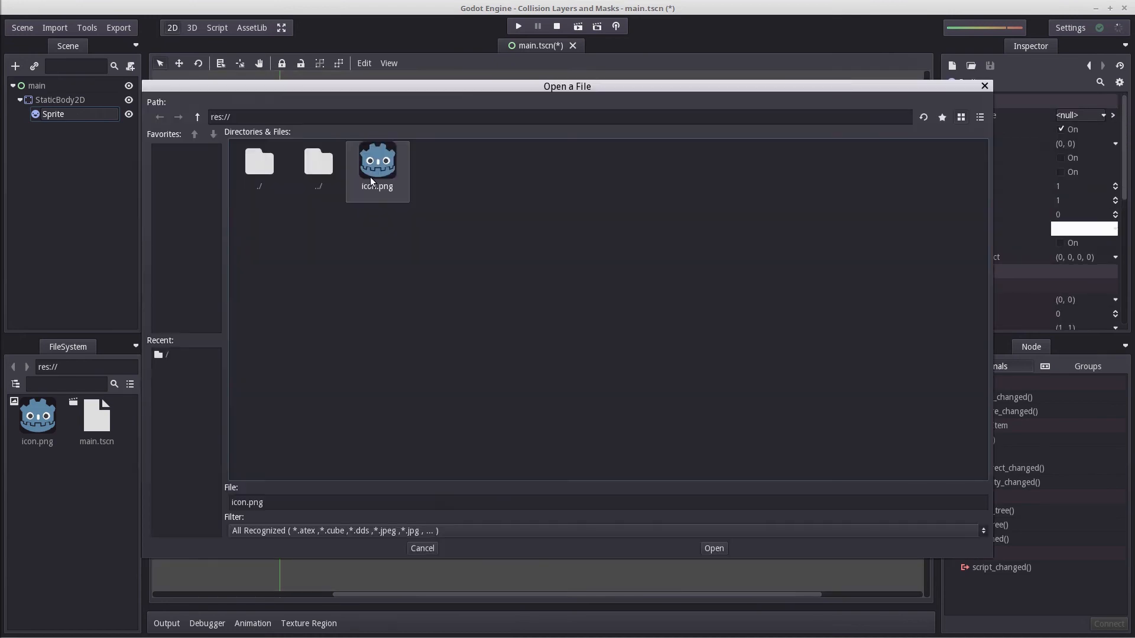
click(712, 548)
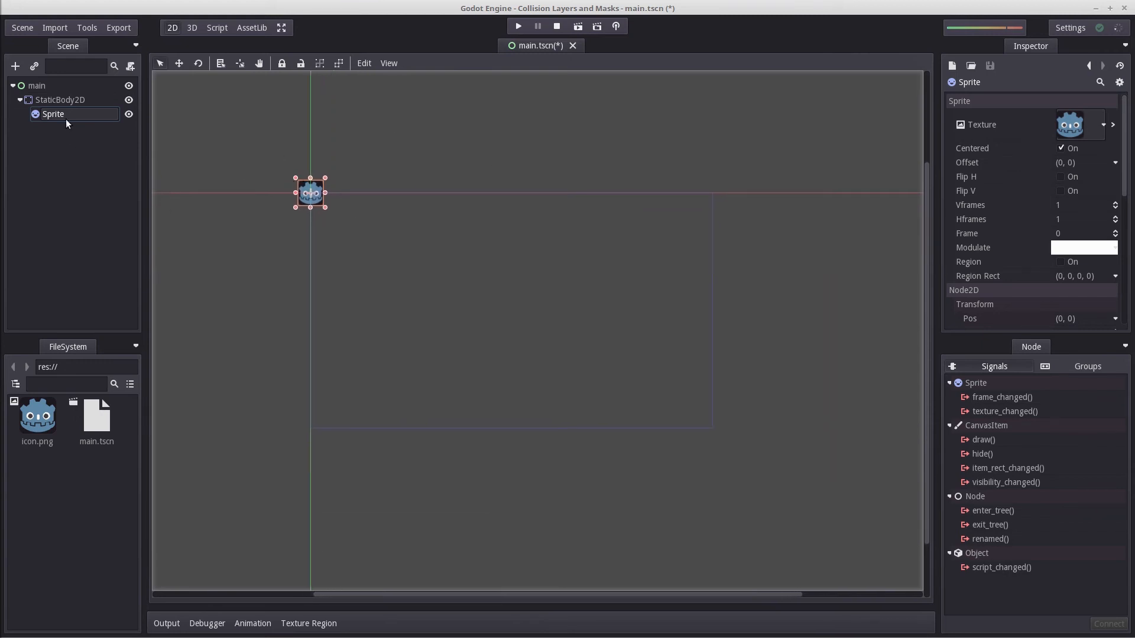
Step: Drag the StaticBody2D in Move Mode to the bottom centre of the viewport
click(60, 99)
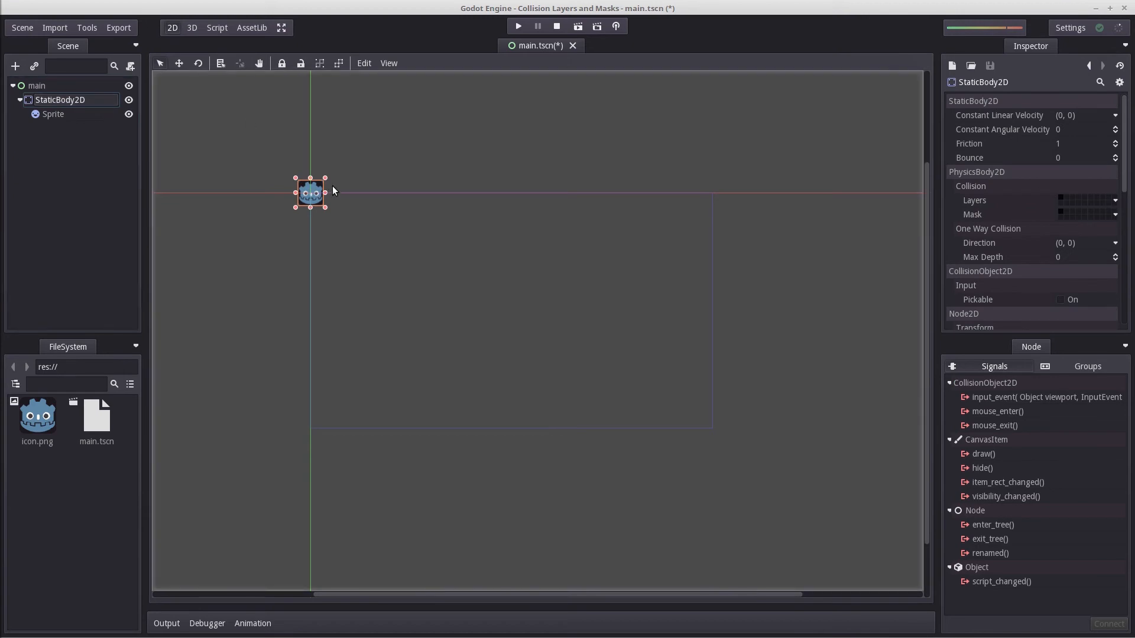
key(w)
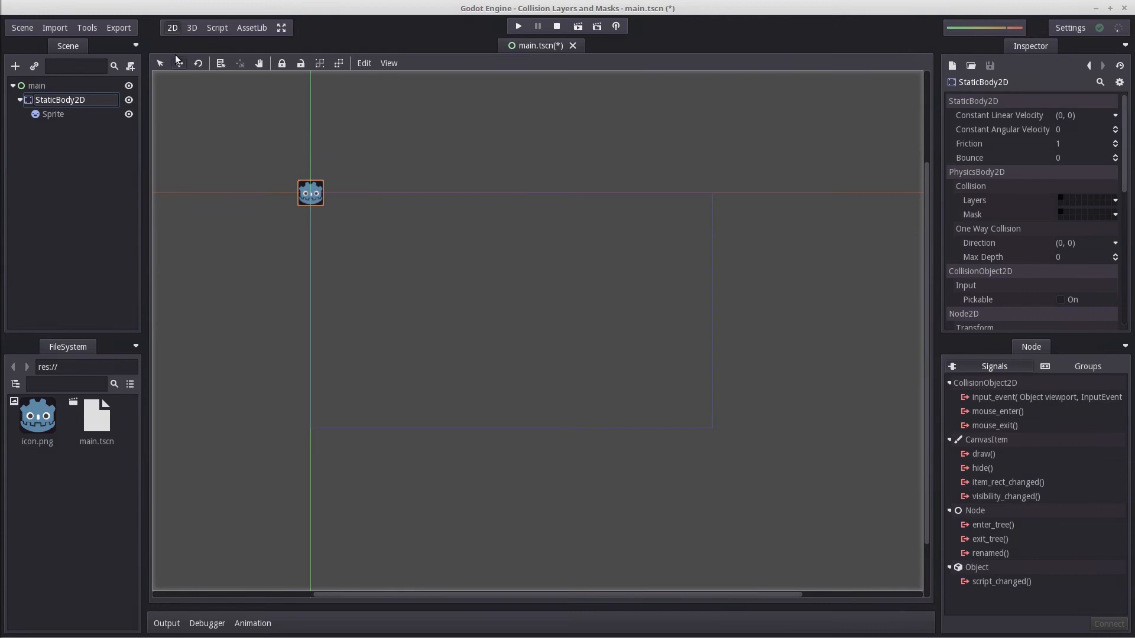
mouse_move(179, 63)
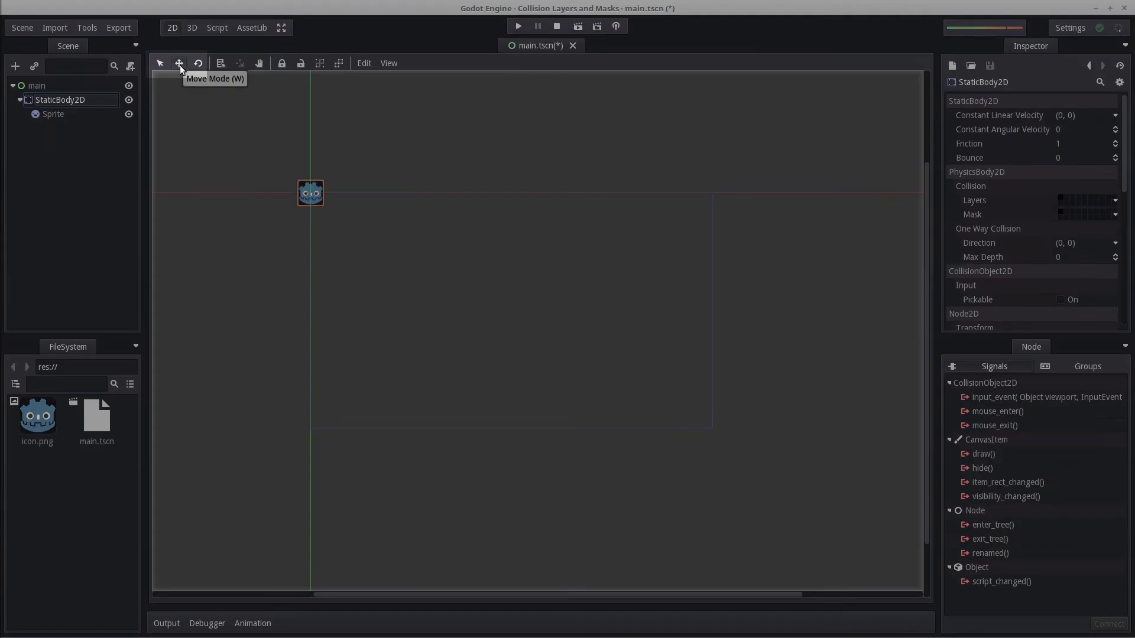
click(179, 64)
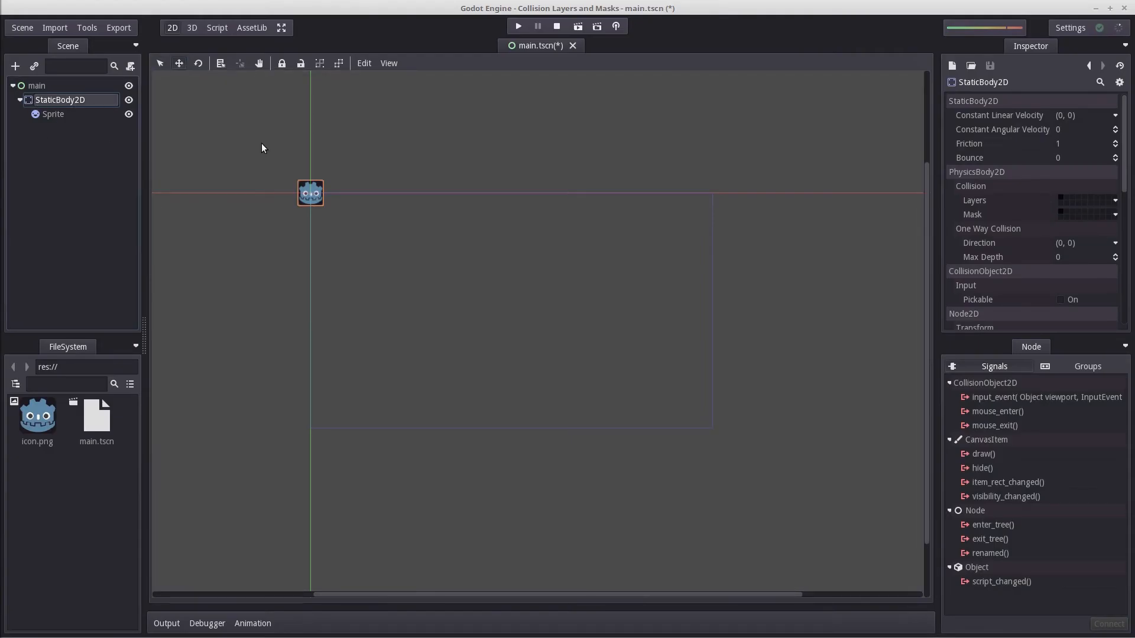
drag(309, 193, 509, 411)
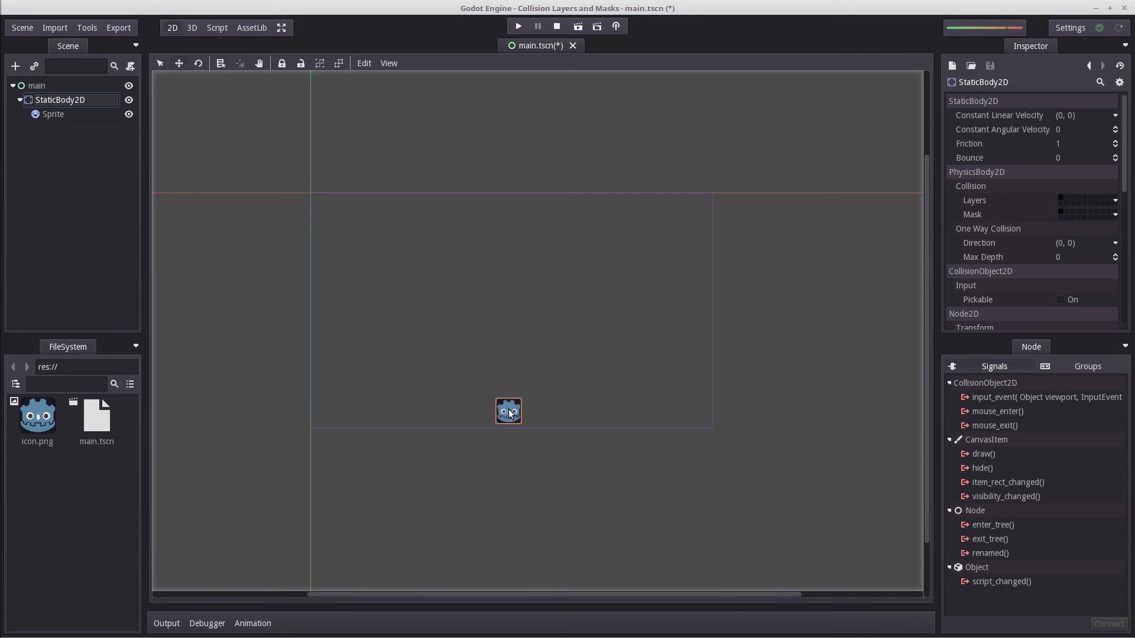
drag(509, 411, 503, 416)
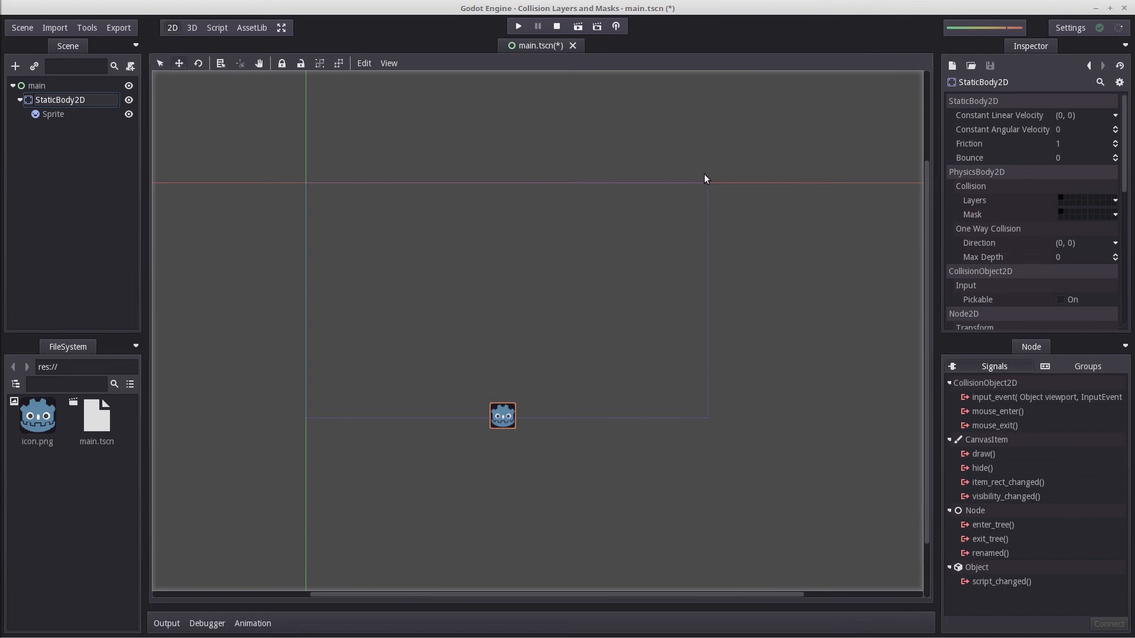
mouse_move(11, 152)
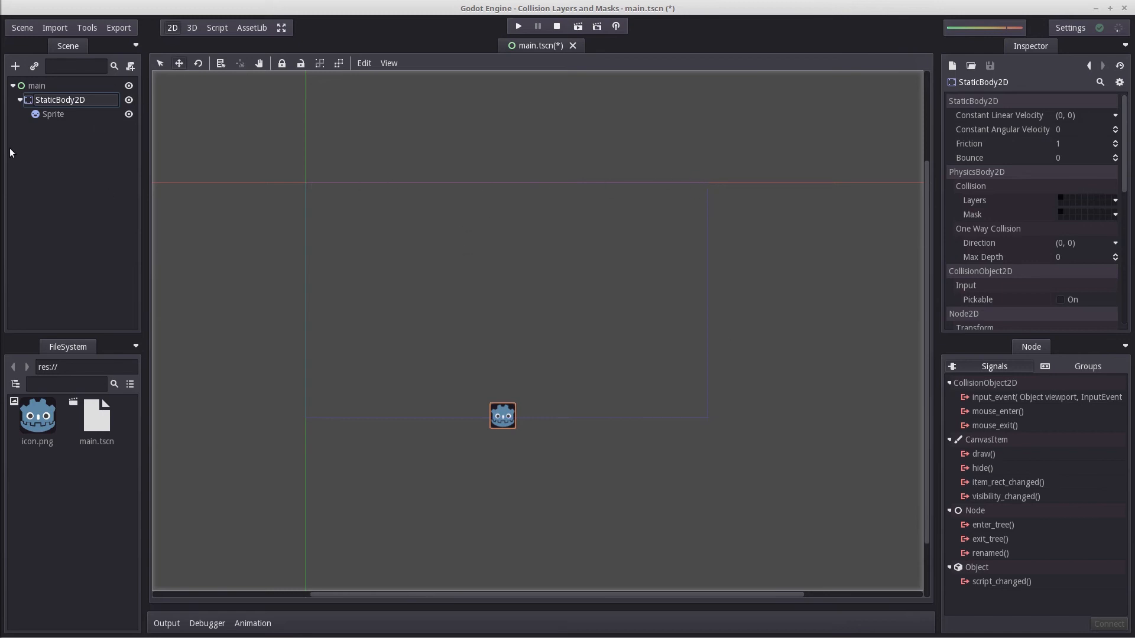
mouse_move(288, 187)
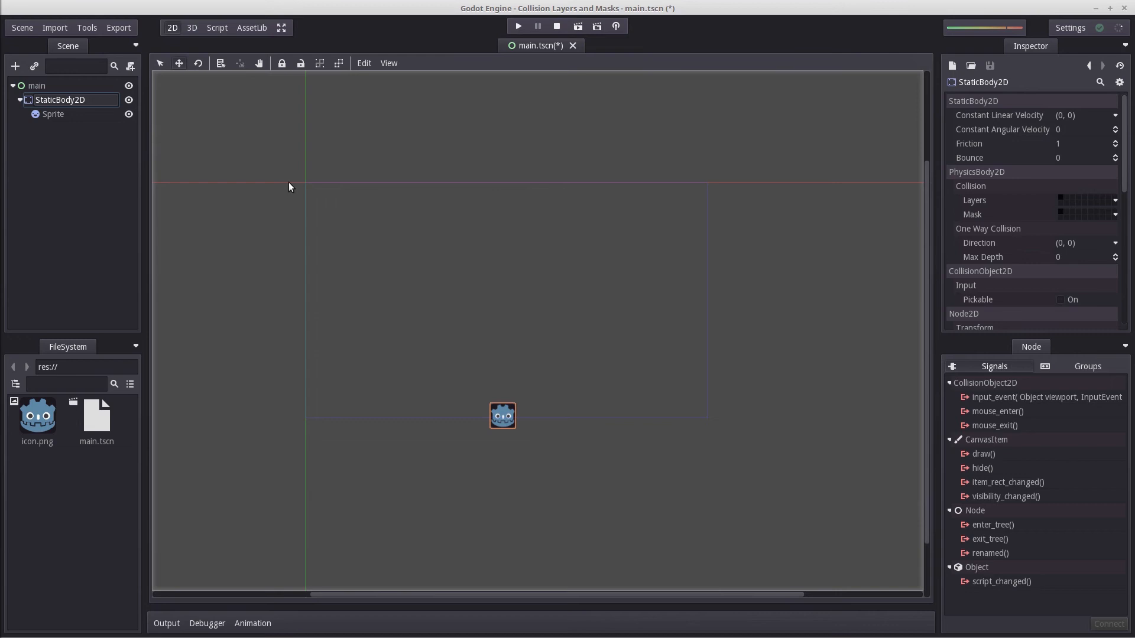
mouse_move(621, 423)
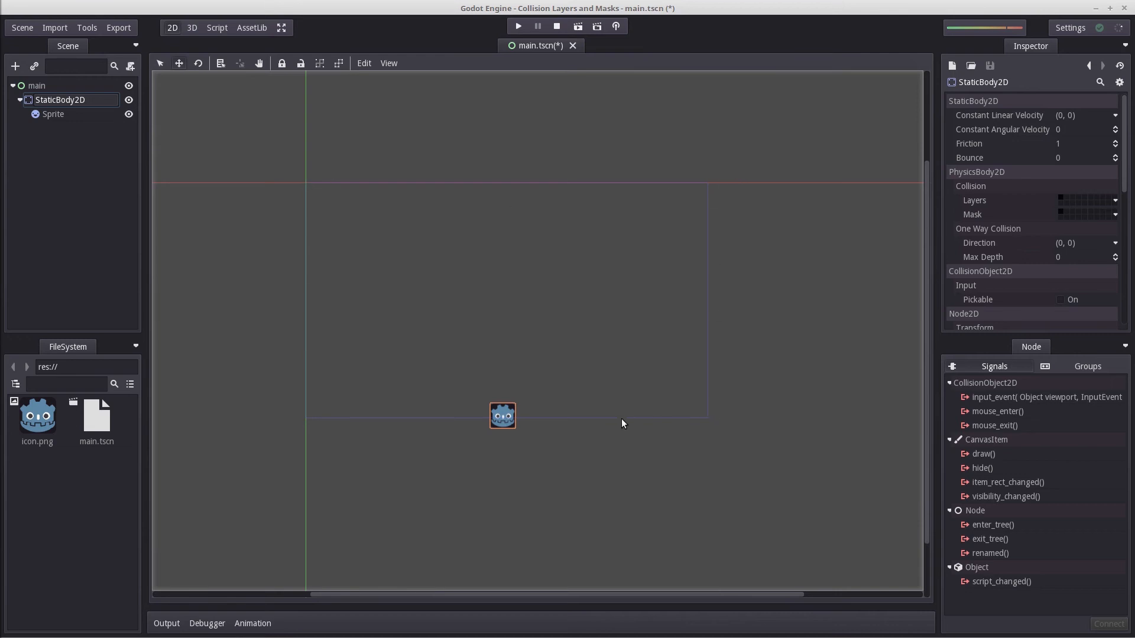
mouse_move(483, 409)
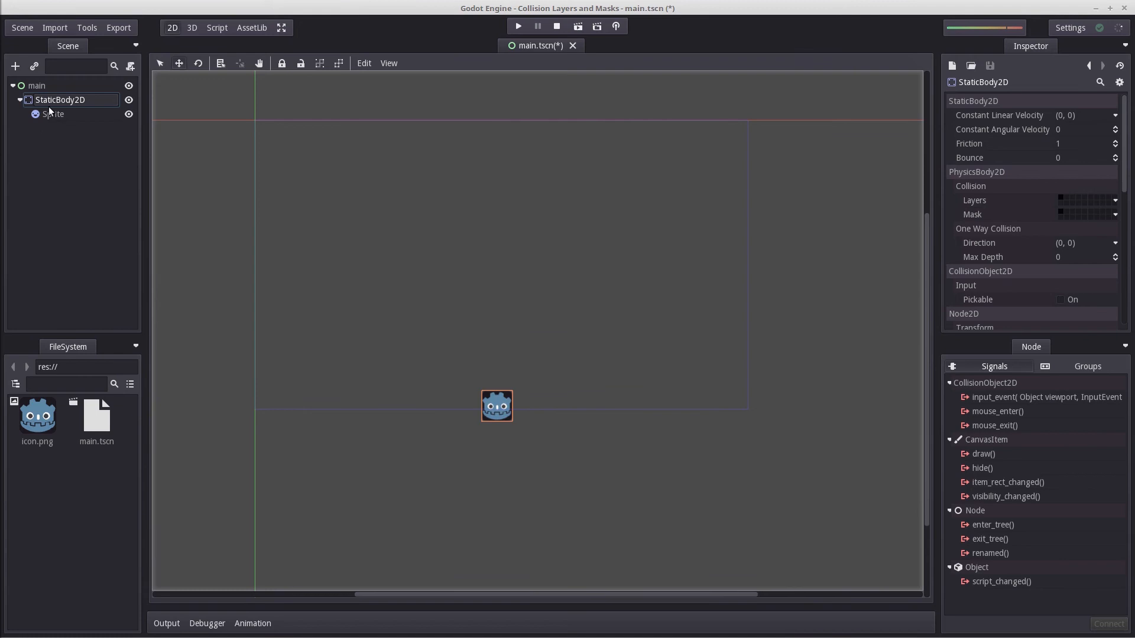
mouse_move(53, 113)
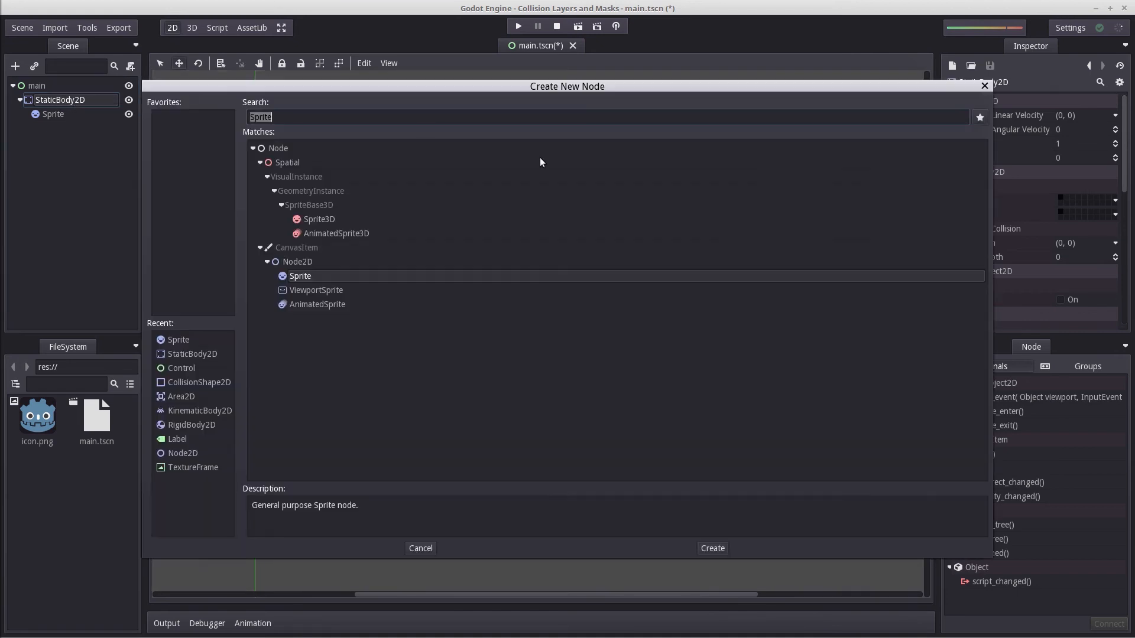
Step: Add a CollisionShape2D node as a child of StaticBody2D
text(Collision)
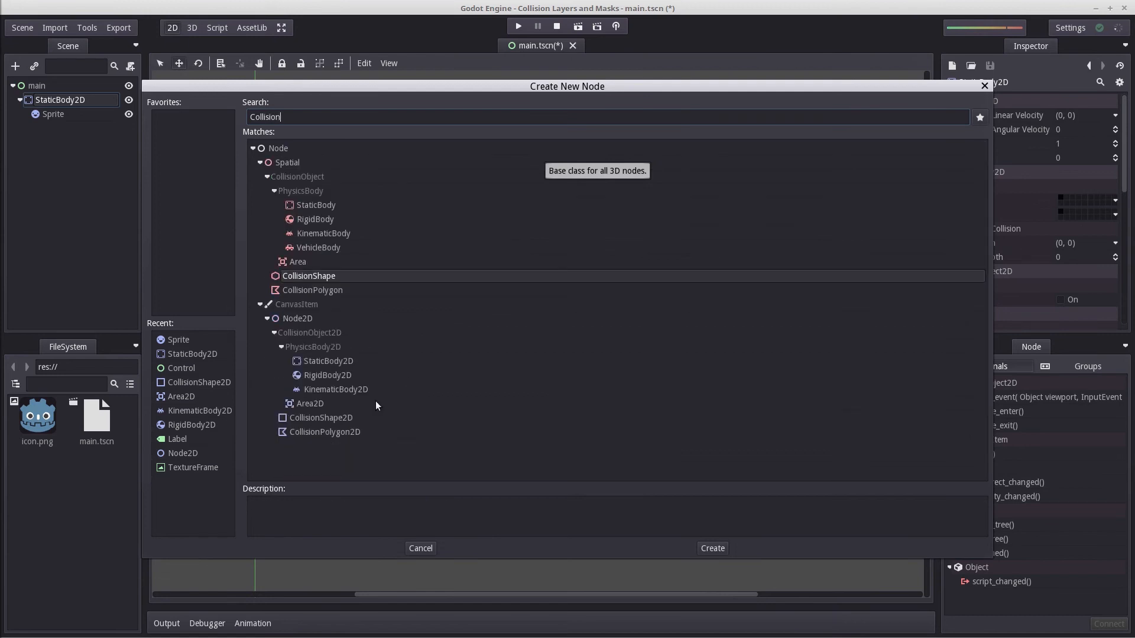
click(324, 431)
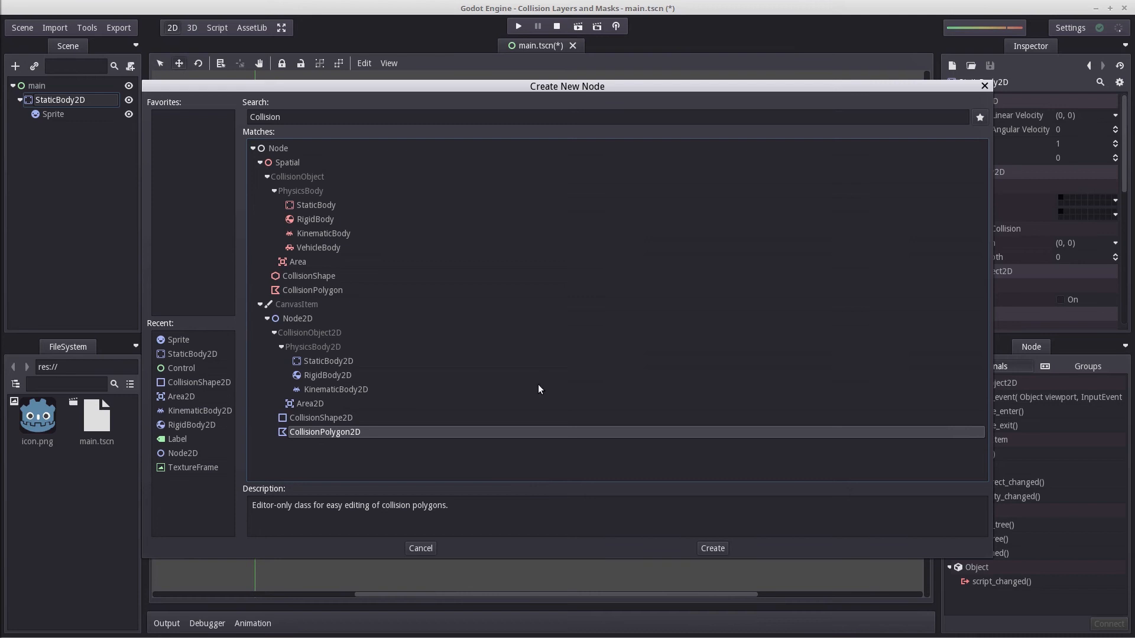
click(320, 417)
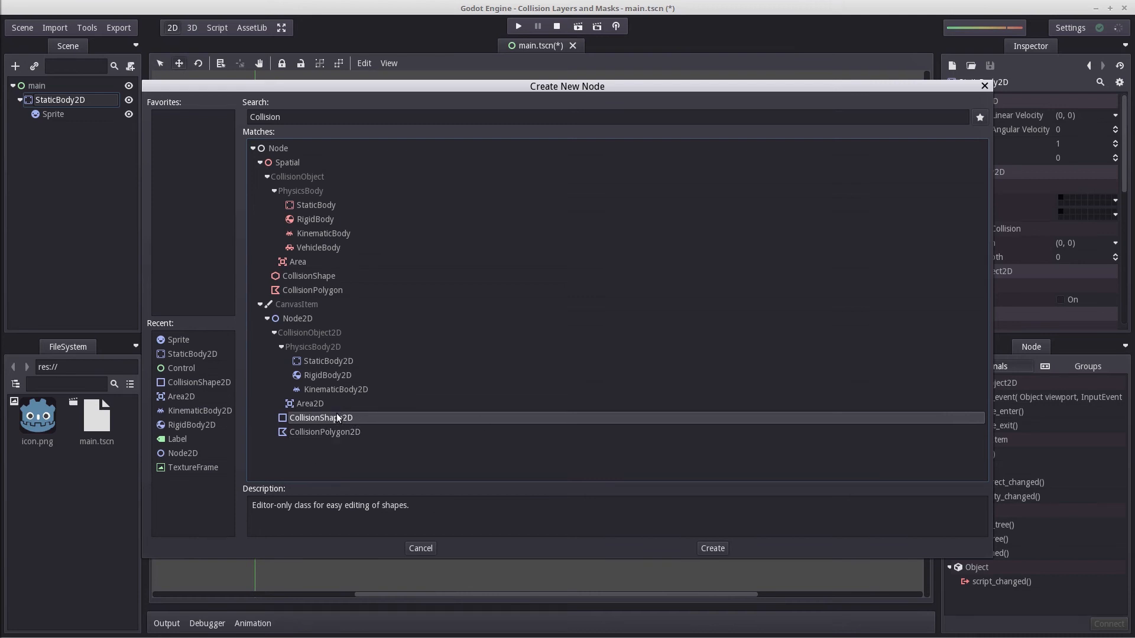
click(711, 548)
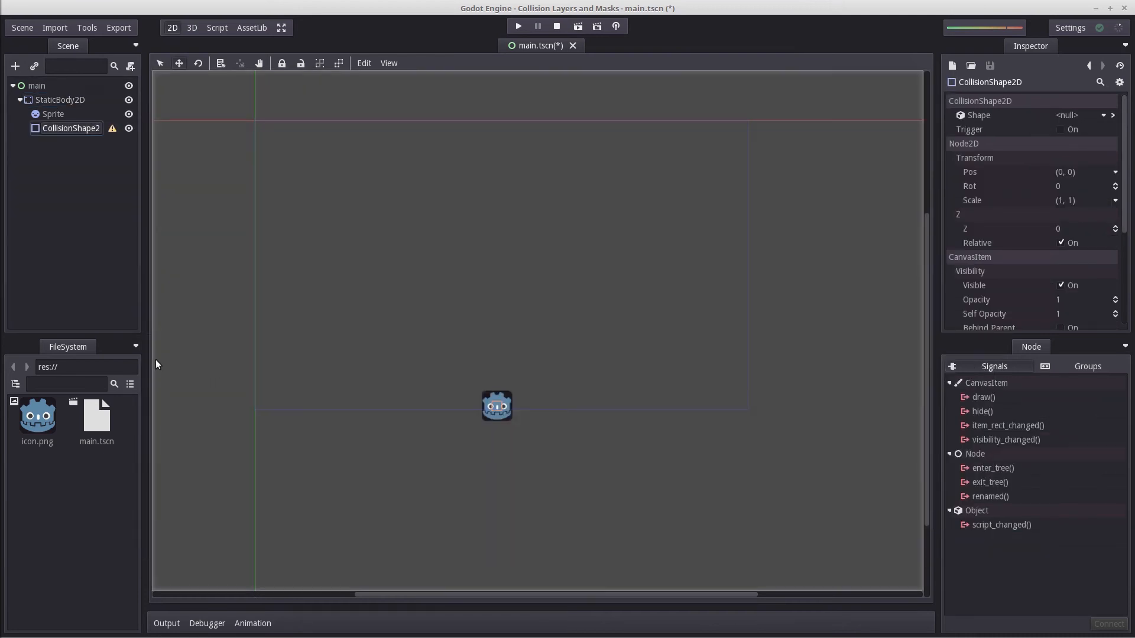
Step: Assign a new RectangleShape2D to the CollisionShape2D's Shape property
click(71, 128)
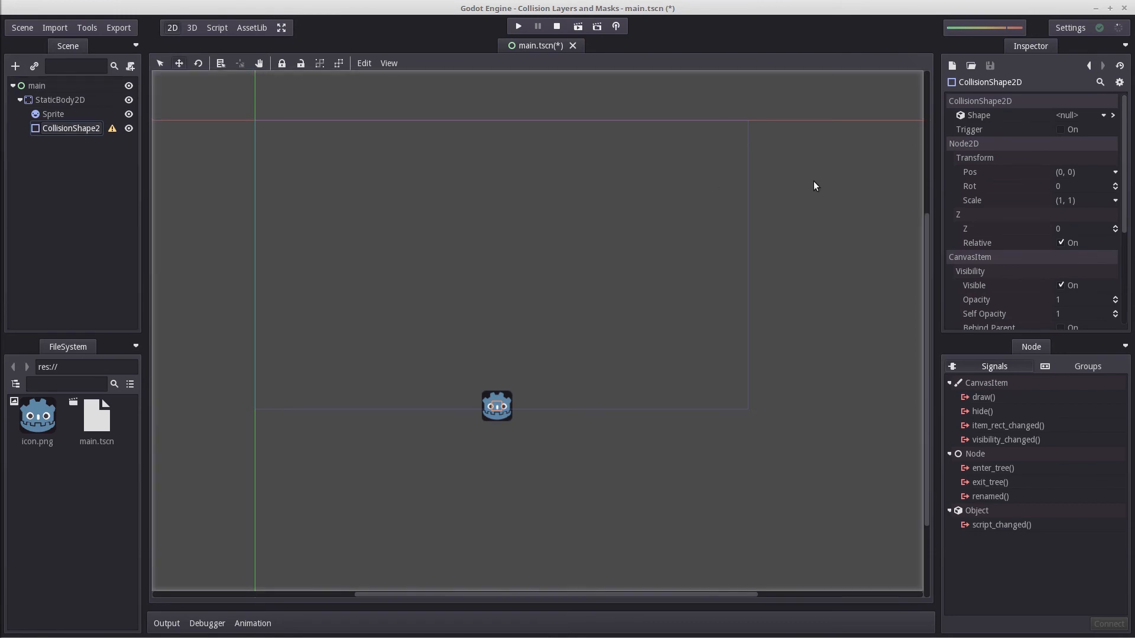
click(1078, 115)
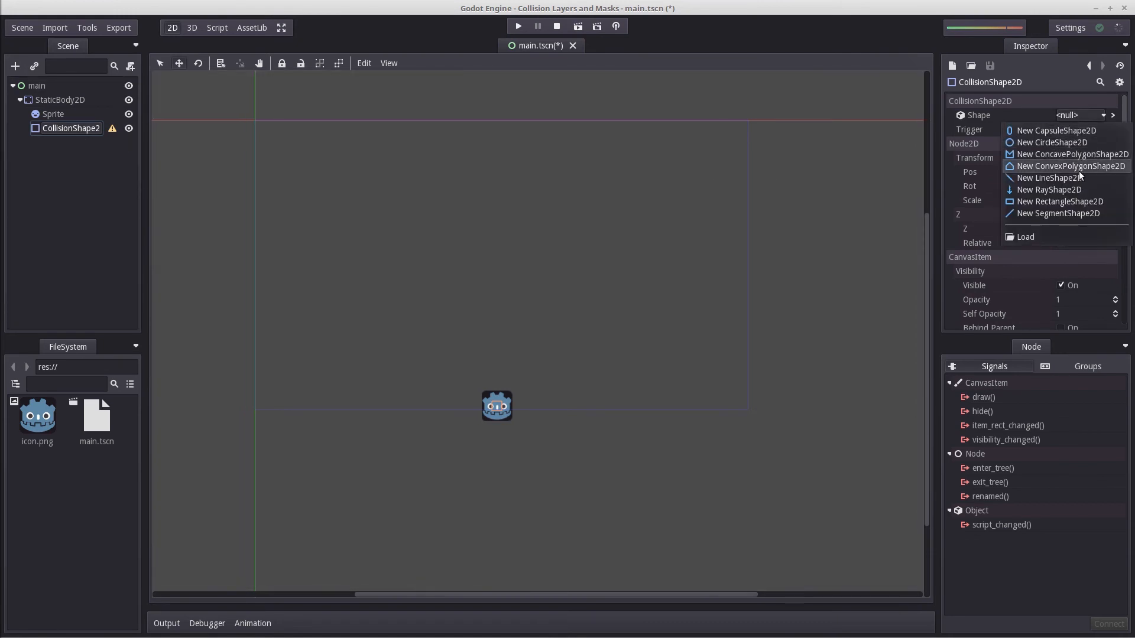
mouse_move(1059, 201)
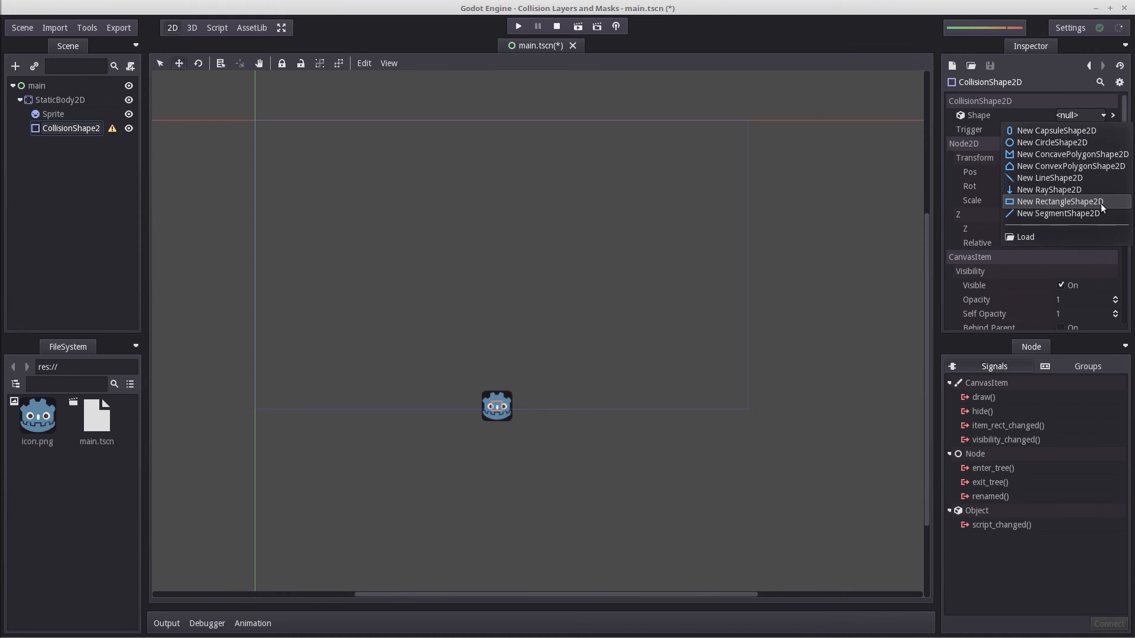
mouse_move(1068, 155)
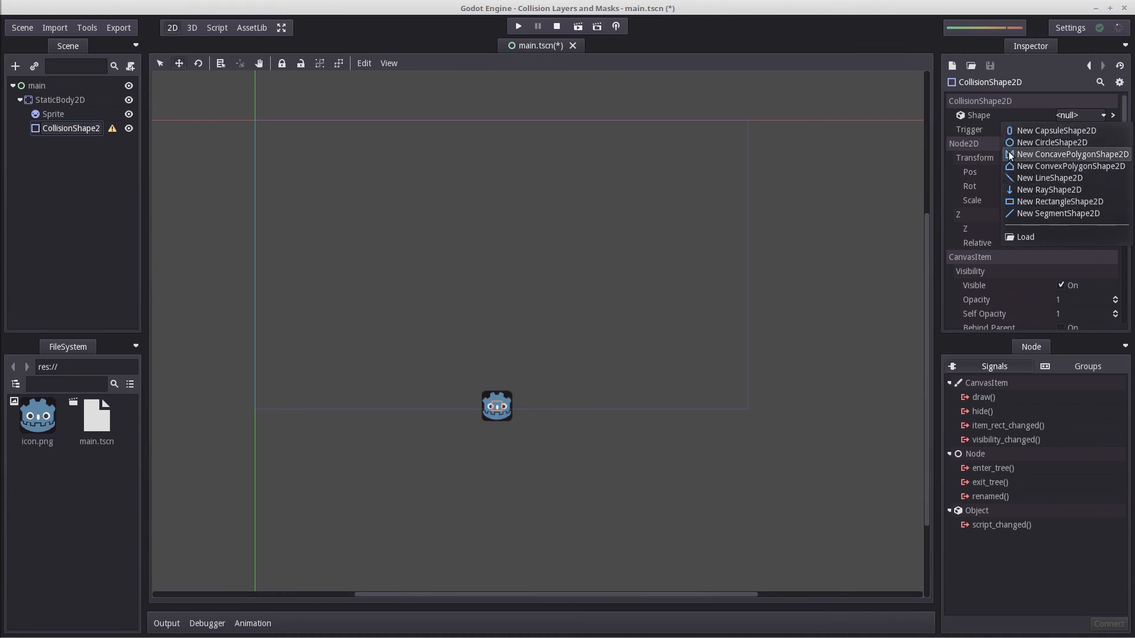
mouse_move(1070, 165)
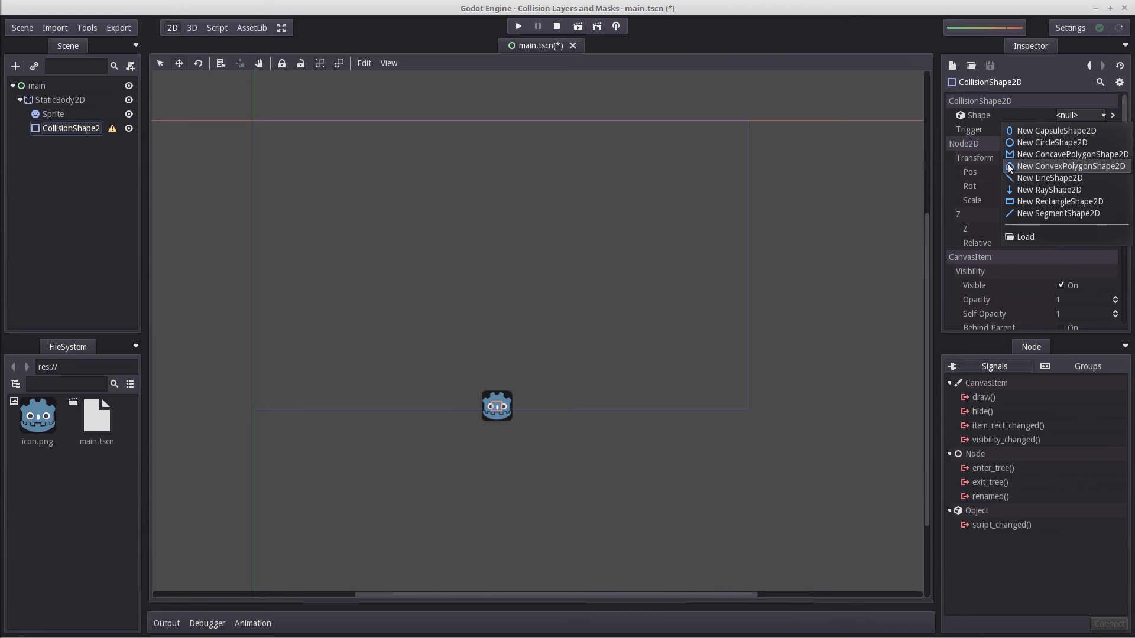
mouse_move(1060, 201)
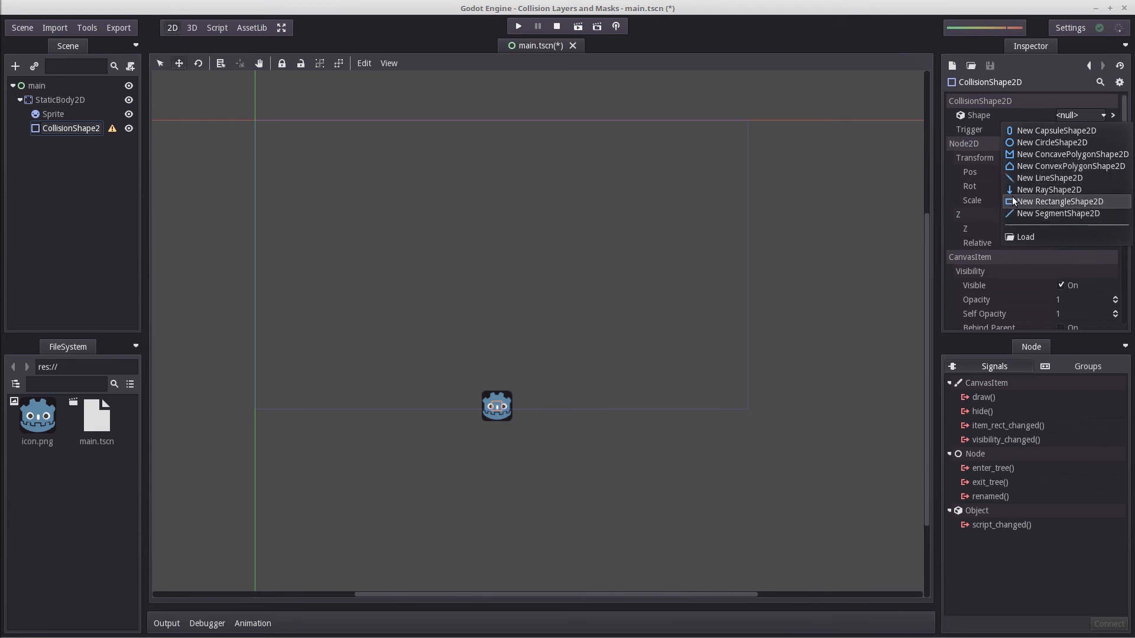
click(1061, 201)
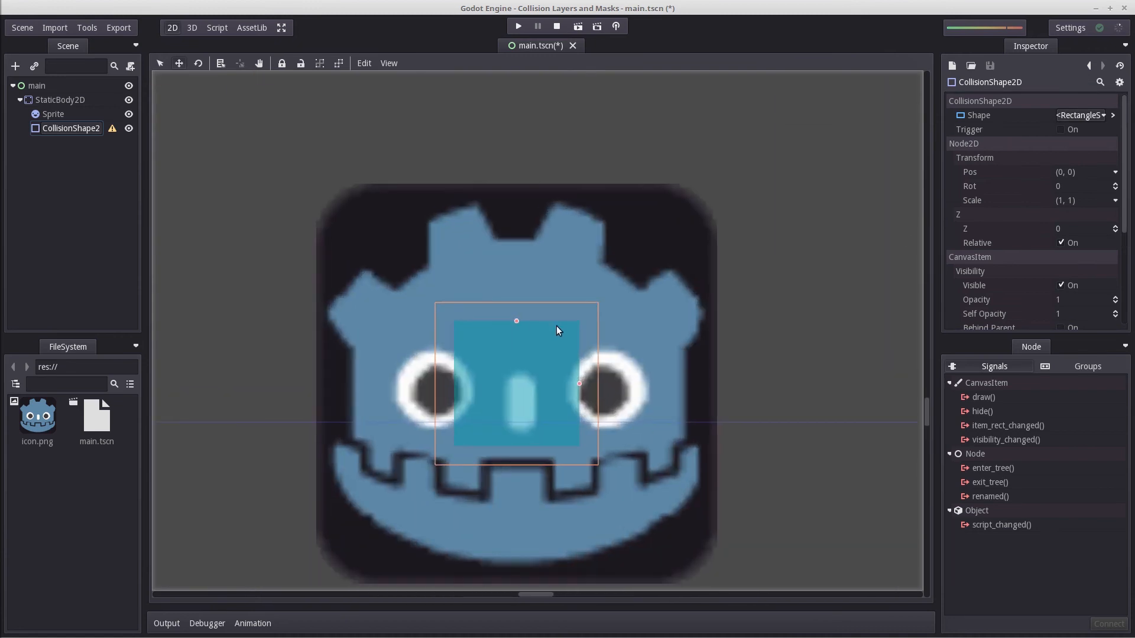
scroll(down, 3)
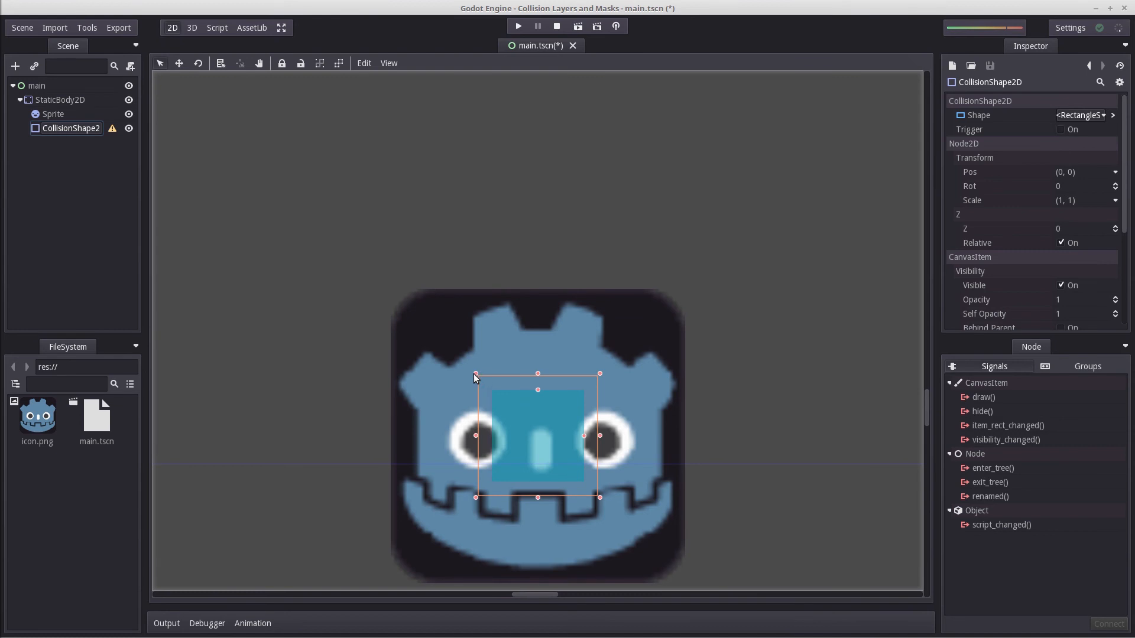
mouse_move(715, 534)
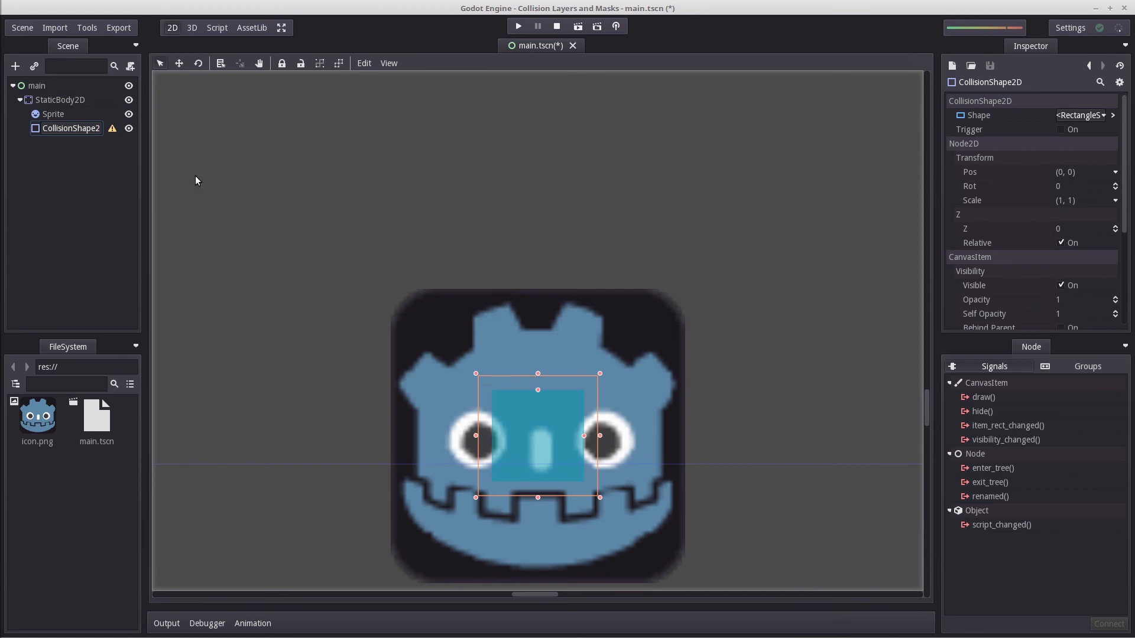
mouse_move(475, 378)
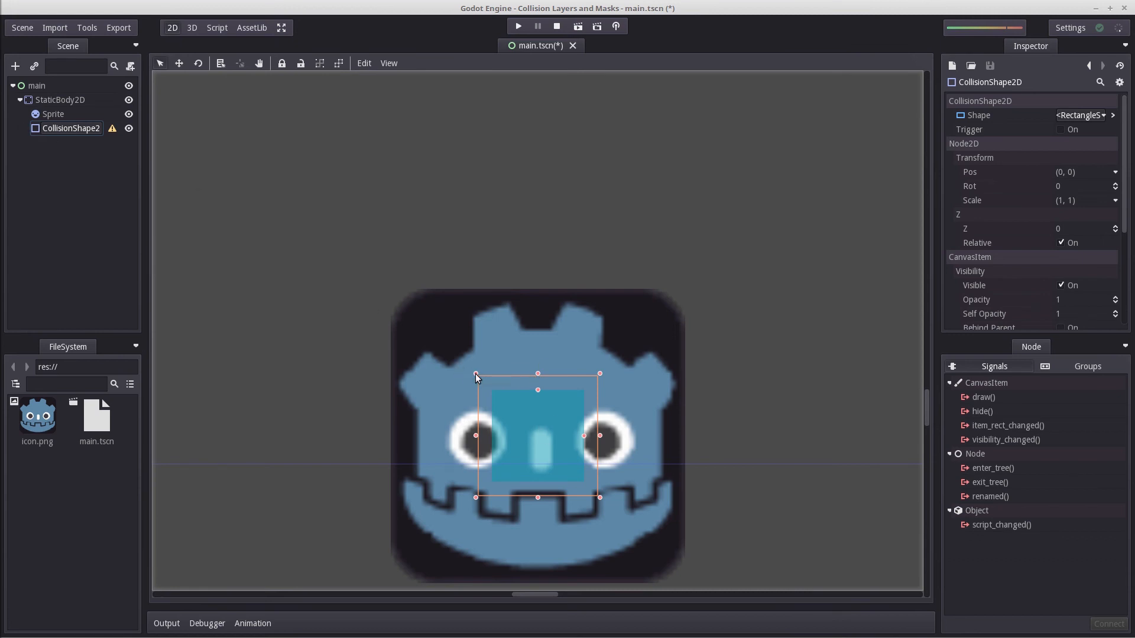
mouse_move(547, 413)
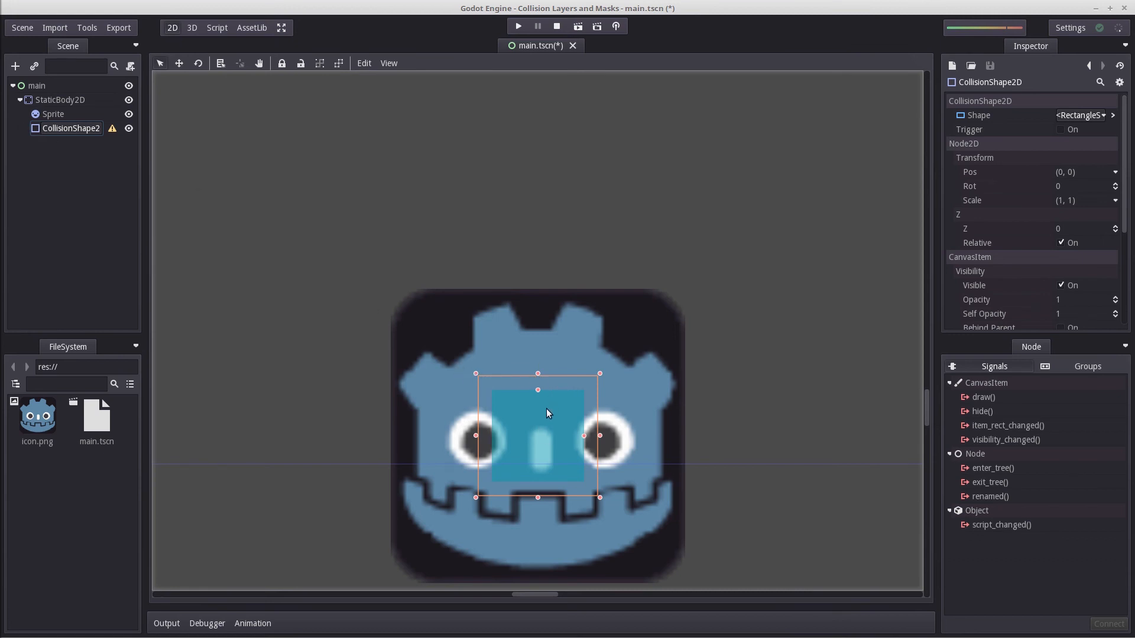
scroll(down, 3)
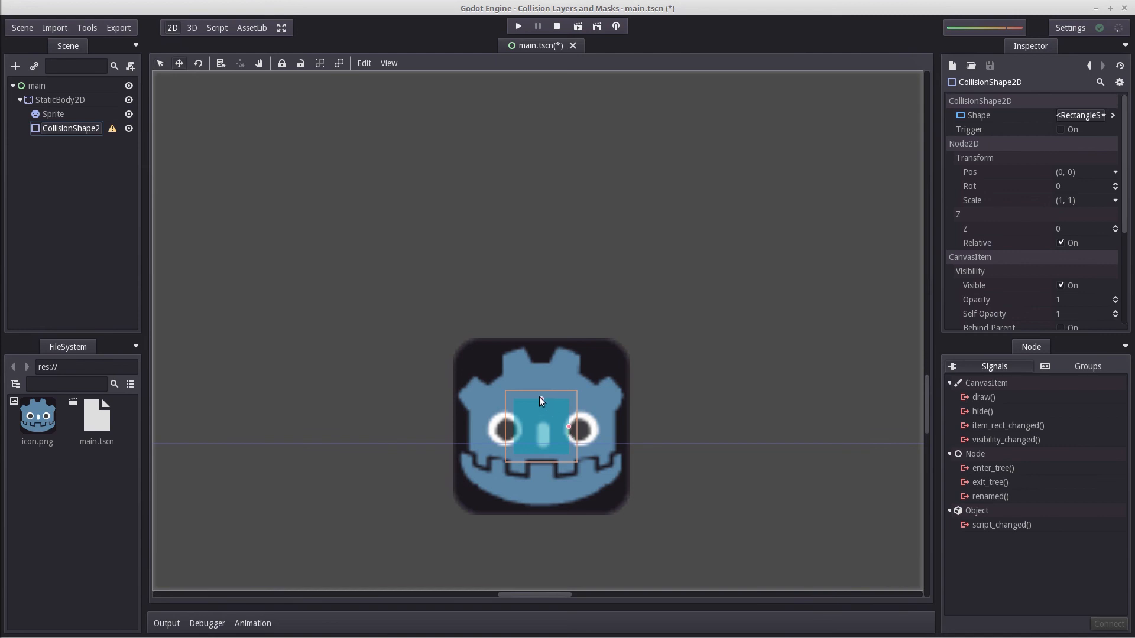
Step: Drag the rectangle's handles to make a wide, flat collision bar
drag(538, 401, 568, 438)
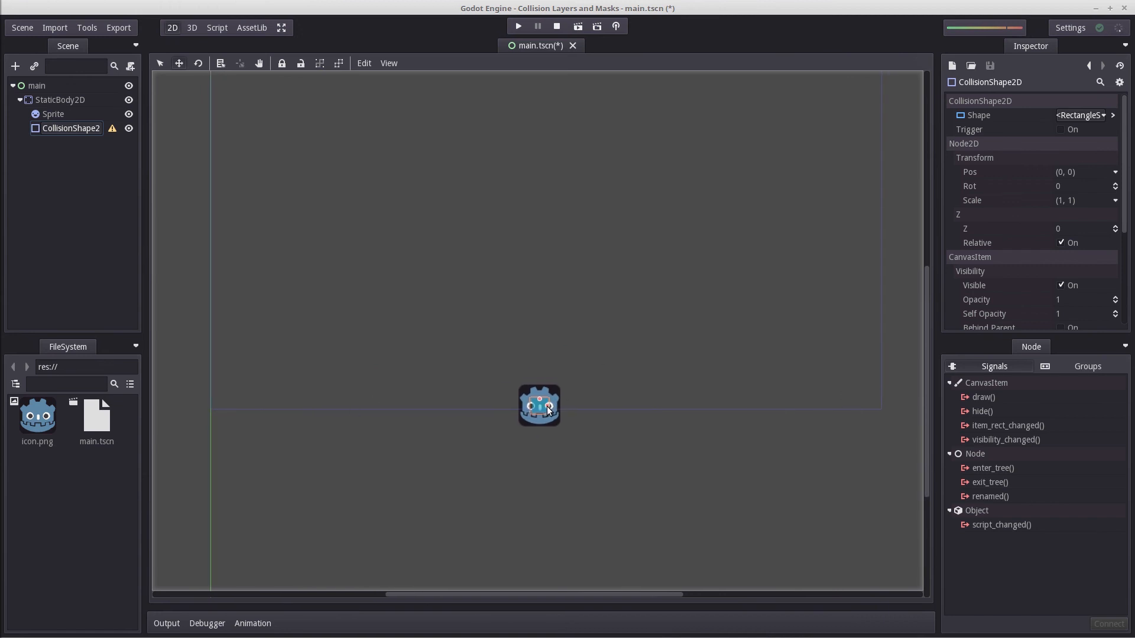
drag(549, 405, 881, 405)
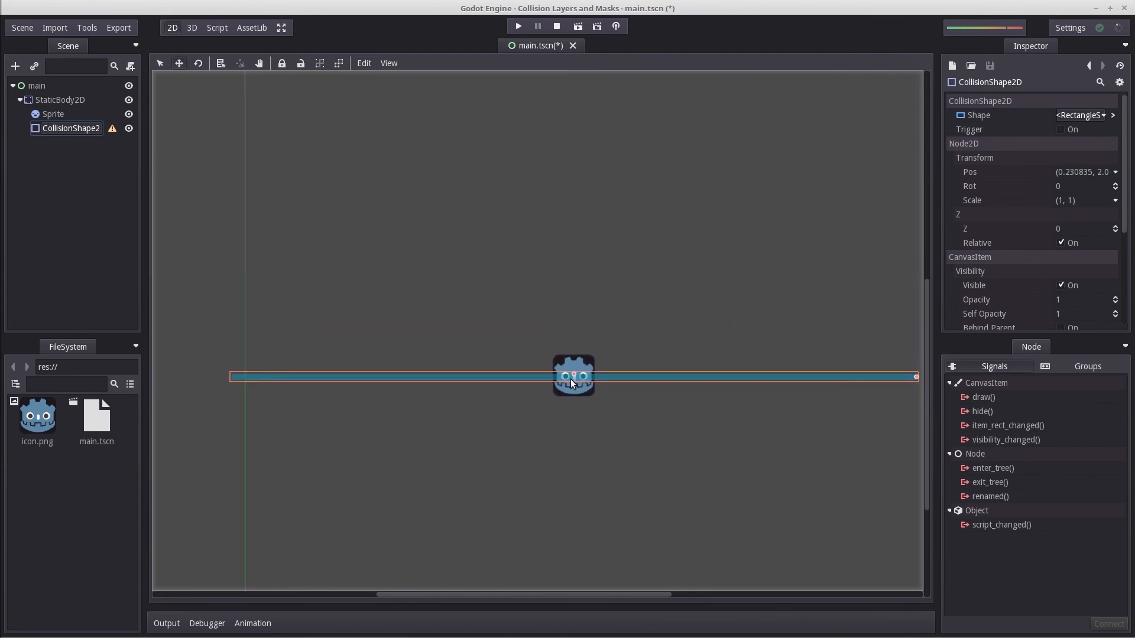
drag(574, 375, 539, 361)
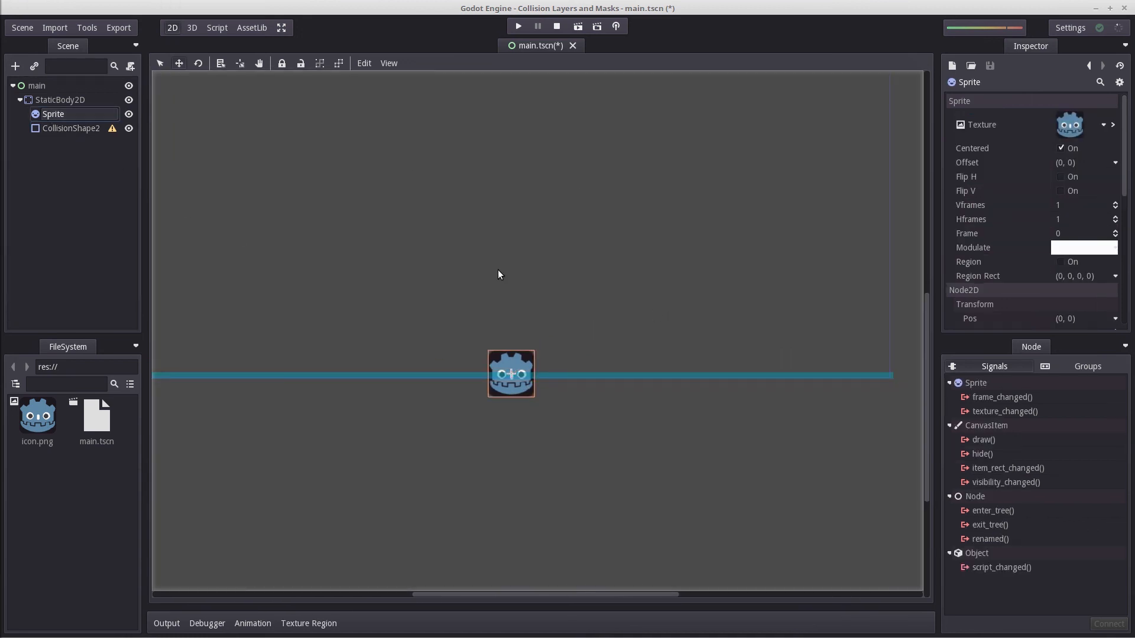
Step: Scale the Sprite into a thin, wide bar matching the collision shape
click(511, 374)
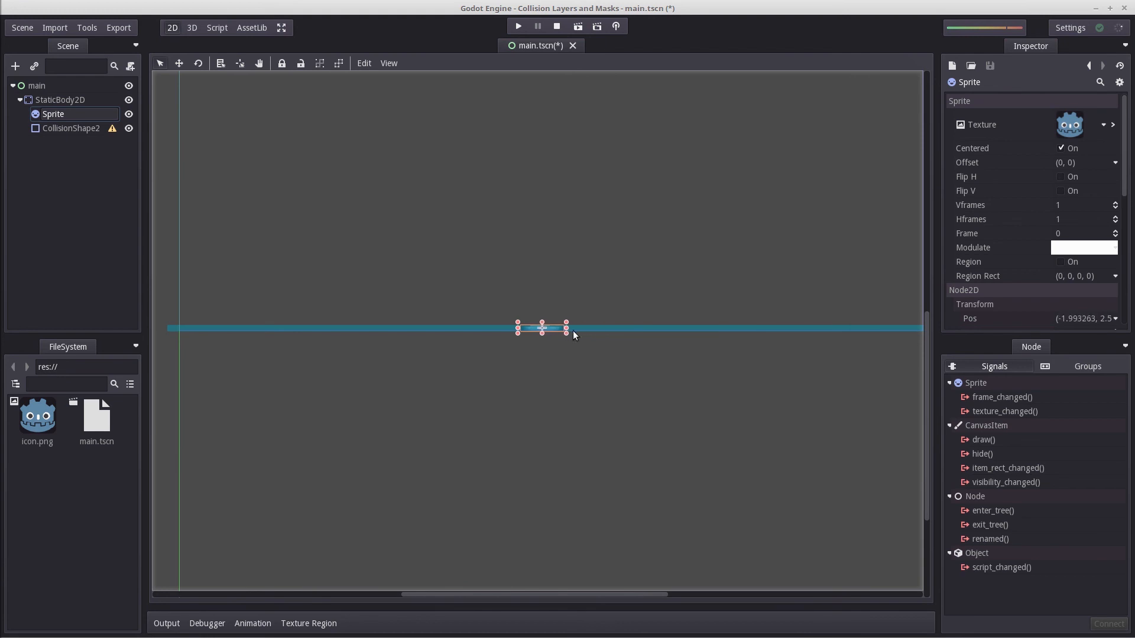
drag(566, 328, 555, 329)
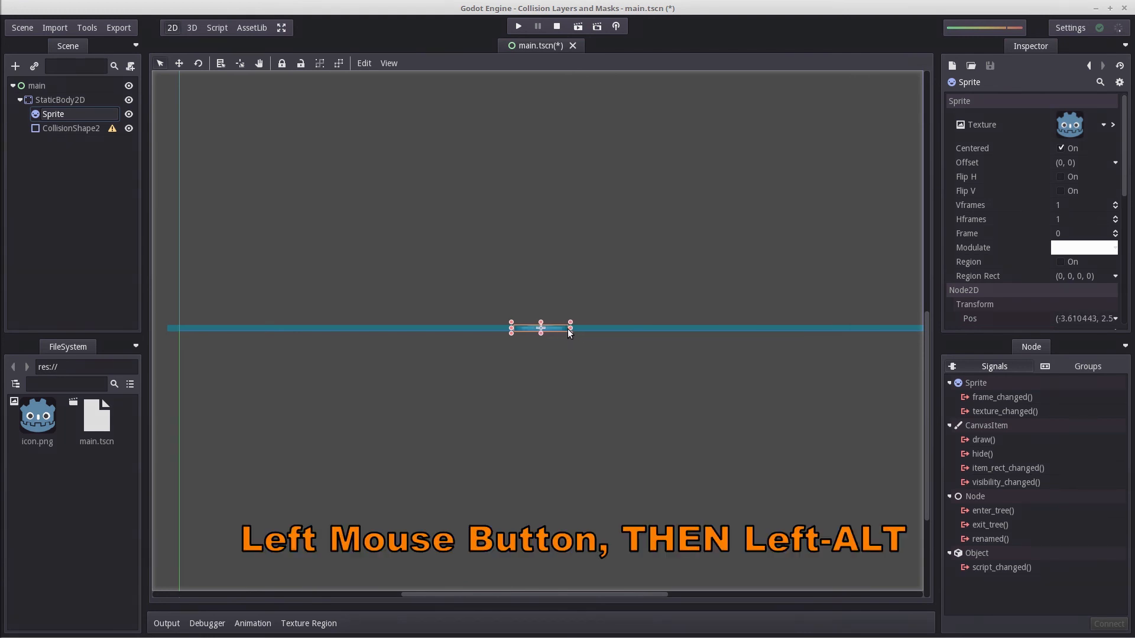
drag(570, 329, 794, 329)
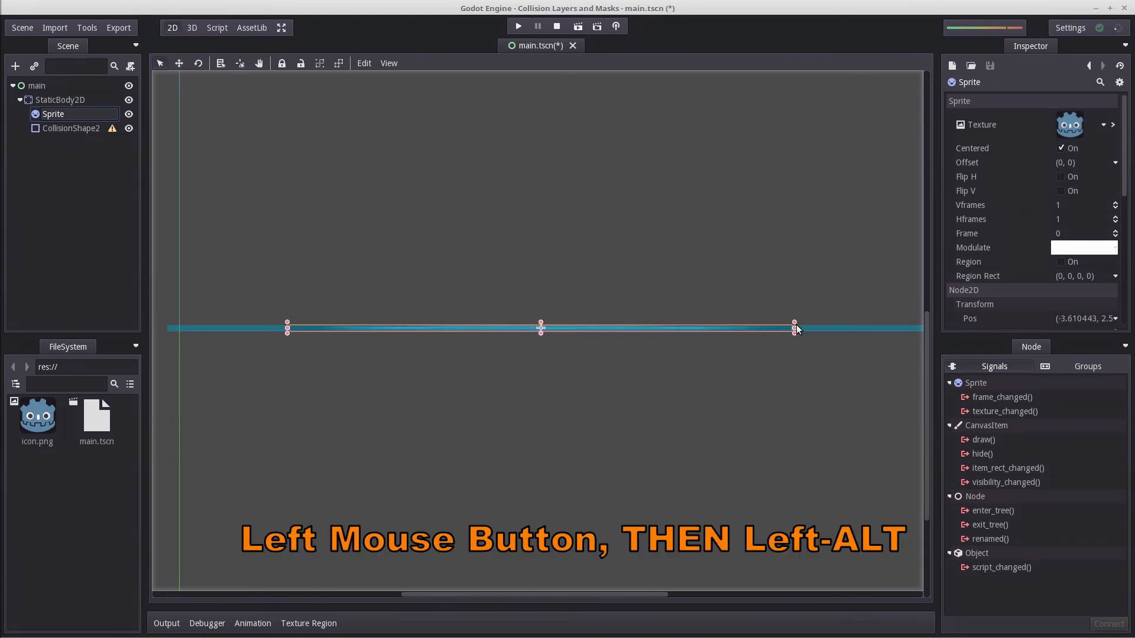
drag(794, 327, 906, 320)
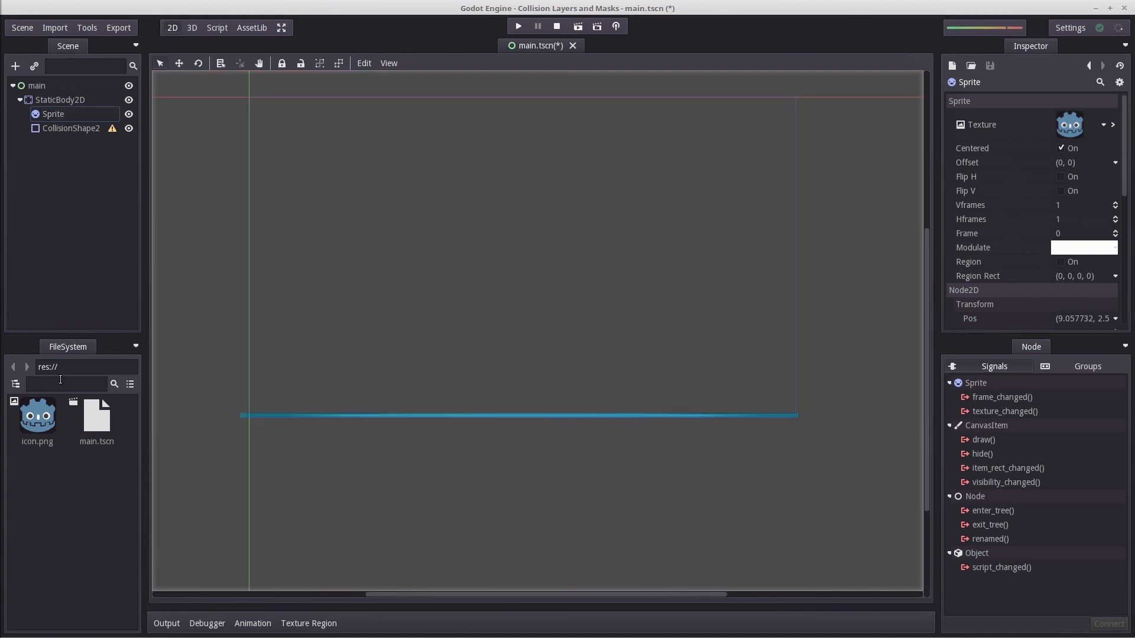
mouse_move(647, 427)
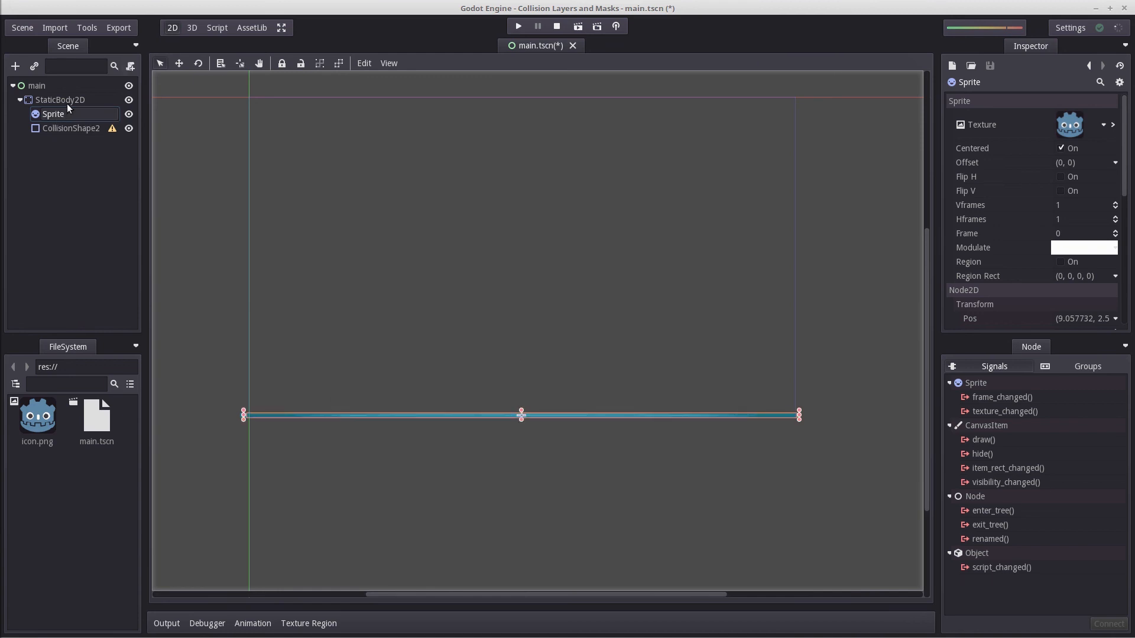
click(60, 100)
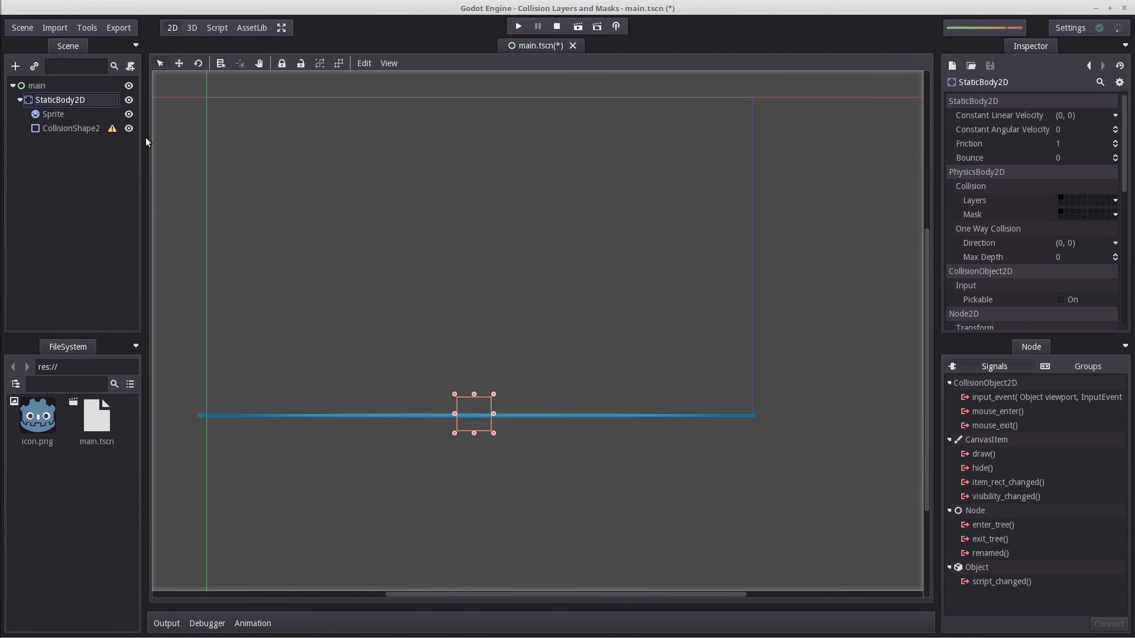
click(53, 113)
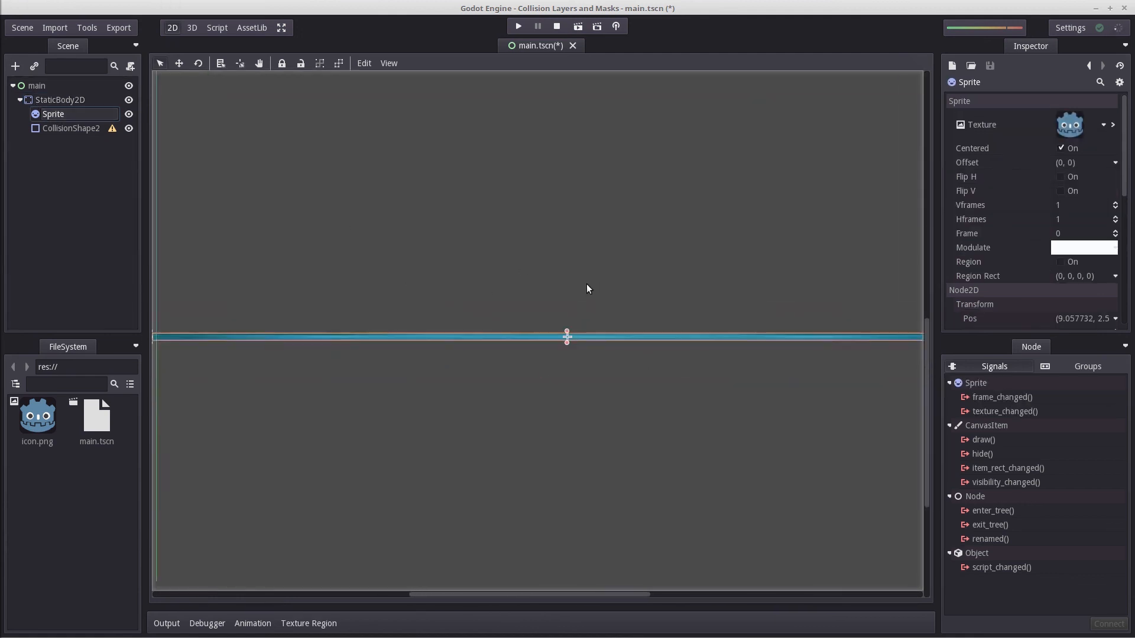
click(61, 99)
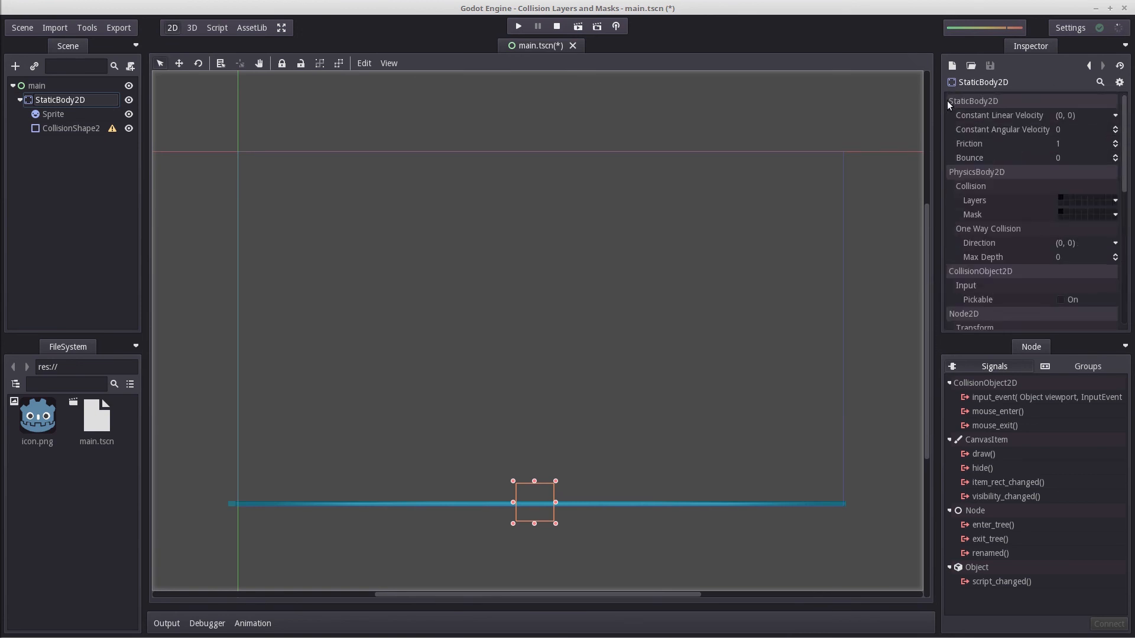
mouse_move(974, 101)
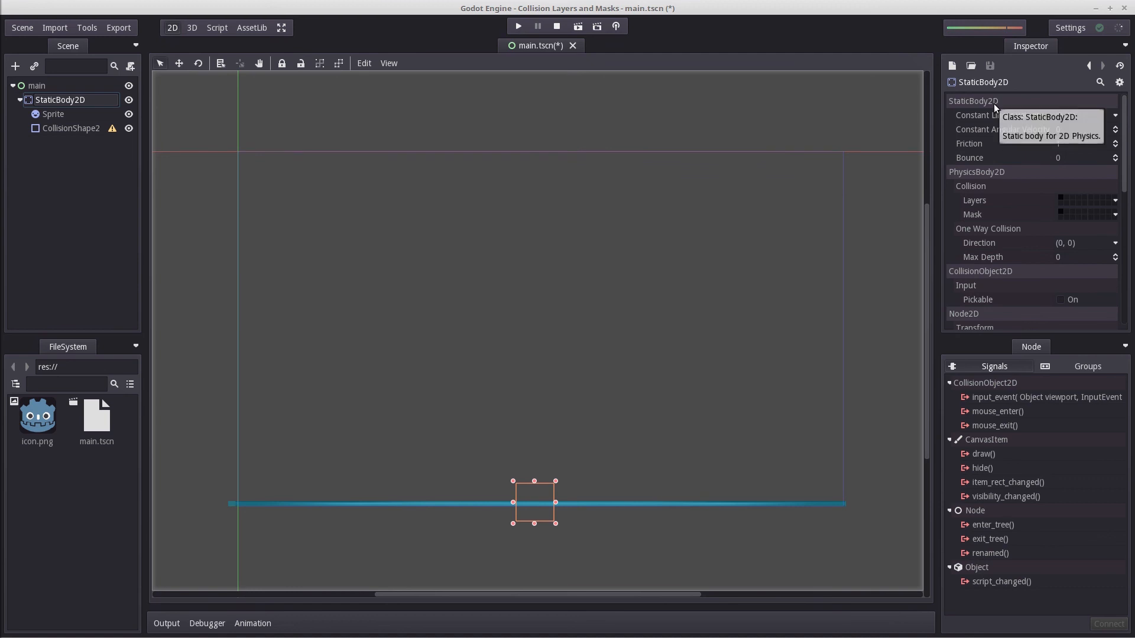
mouse_move(341, 290)
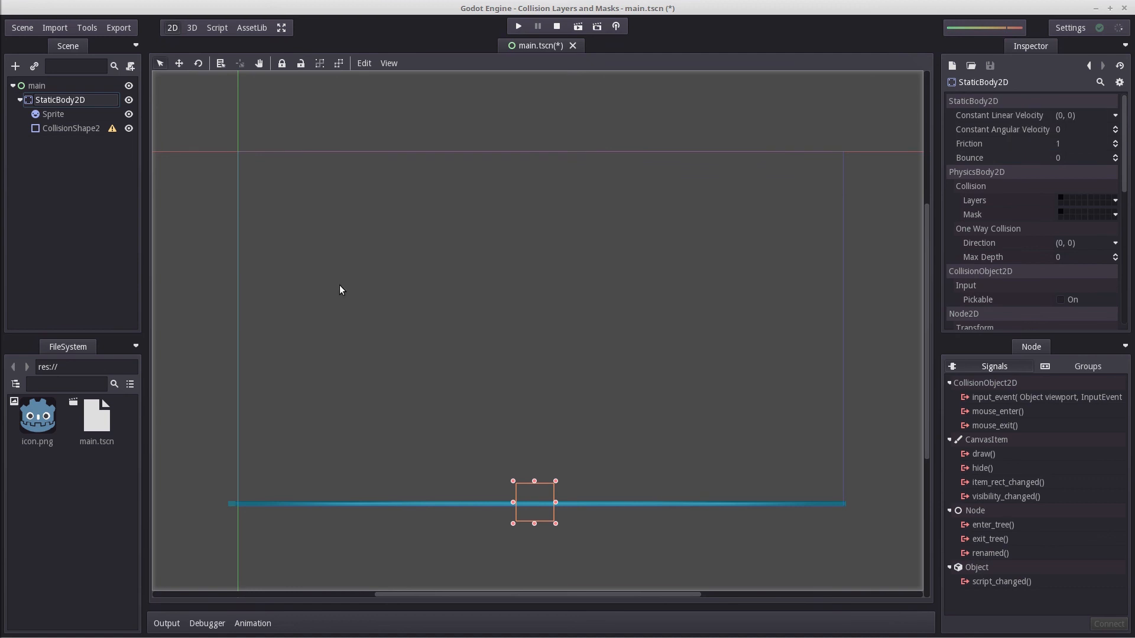